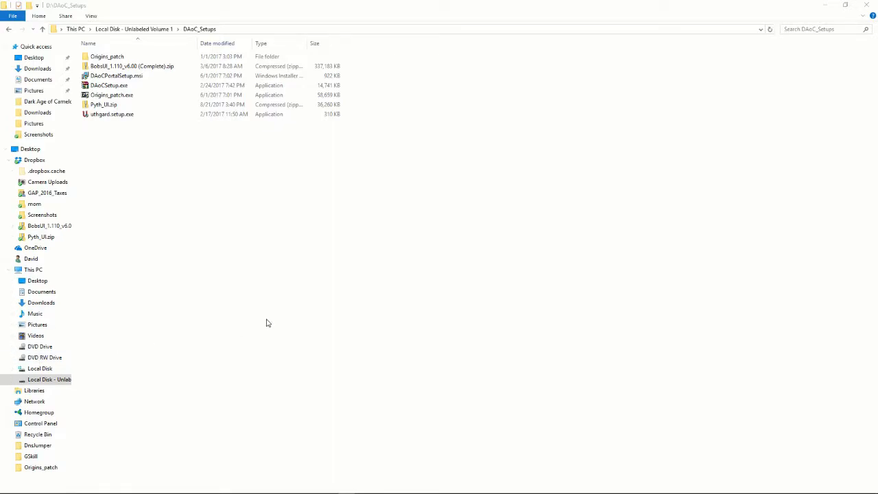
pyautogui.moveTo(253, 319)
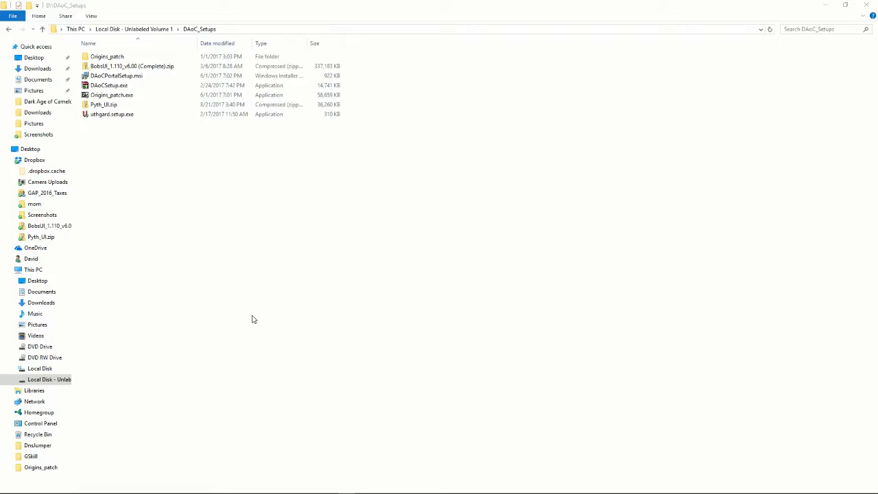
pyautogui.moveTo(217, 287)
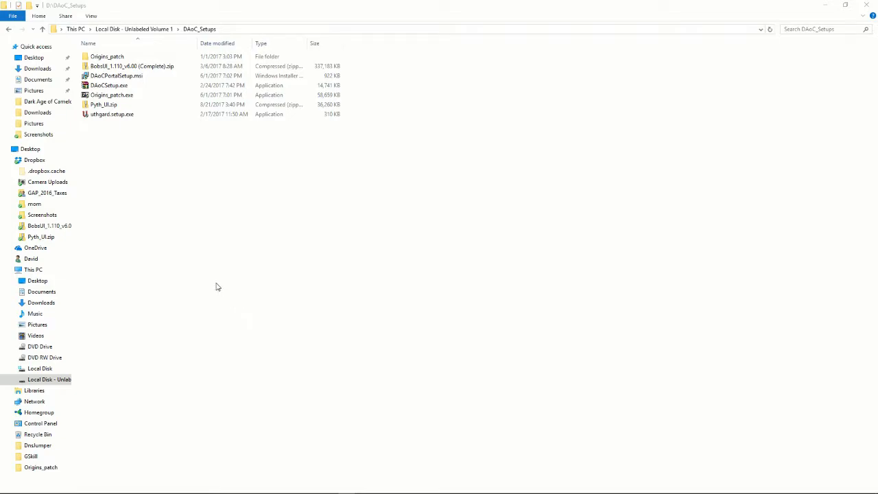
pyautogui.moveTo(195, 204)
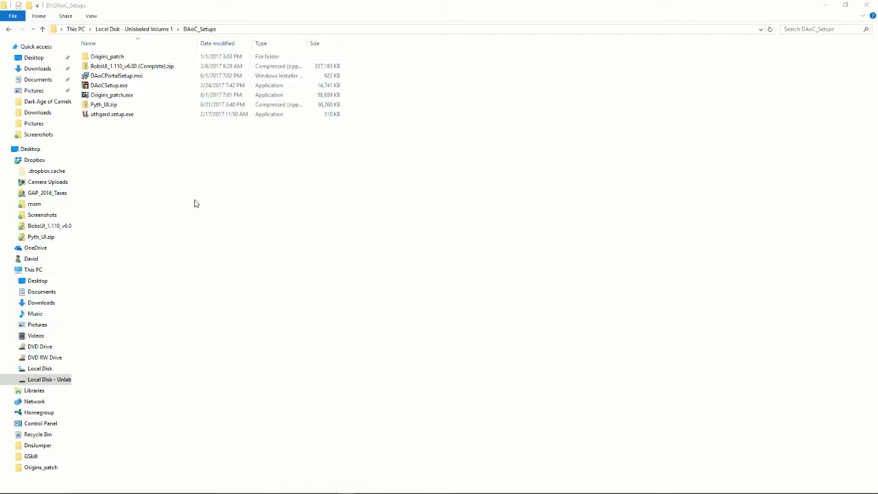
pyautogui.moveTo(151, 225)
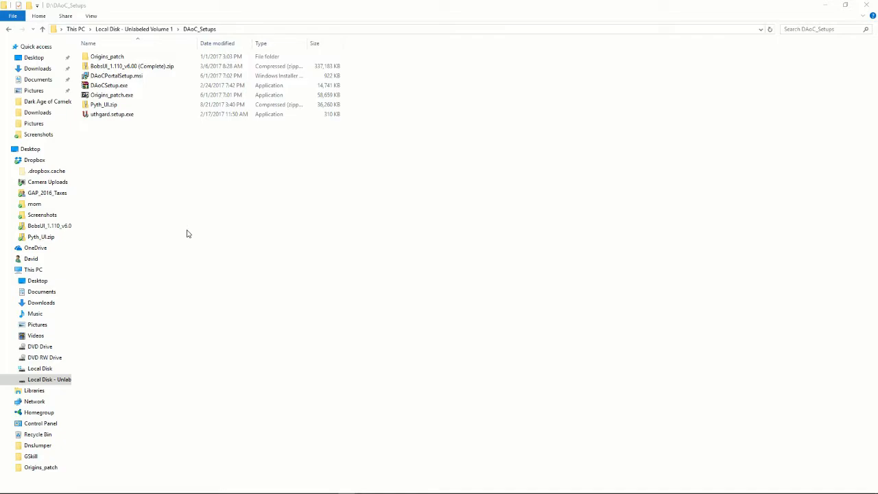
pyautogui.moveTo(169, 262)
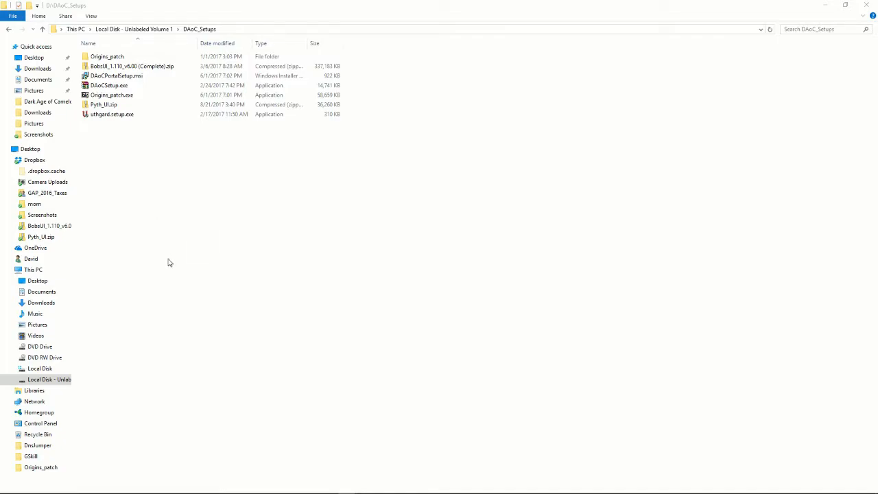
pyautogui.moveTo(173, 298)
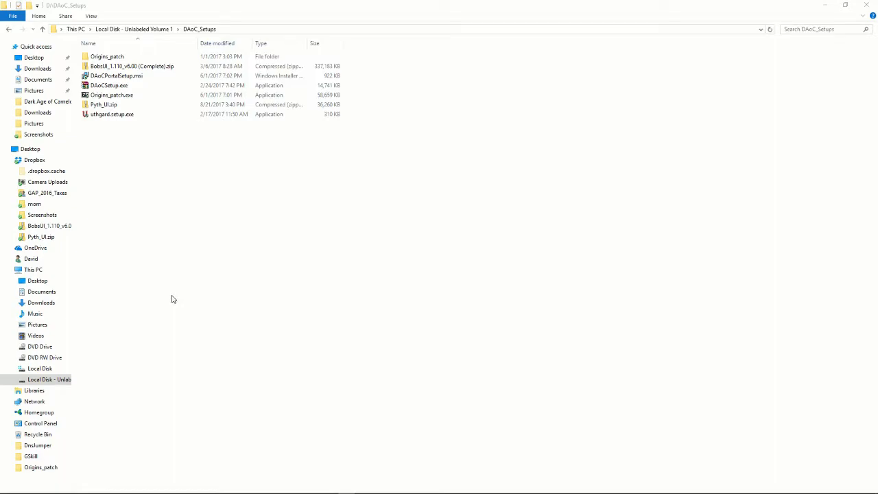
pyautogui.moveTo(165, 275)
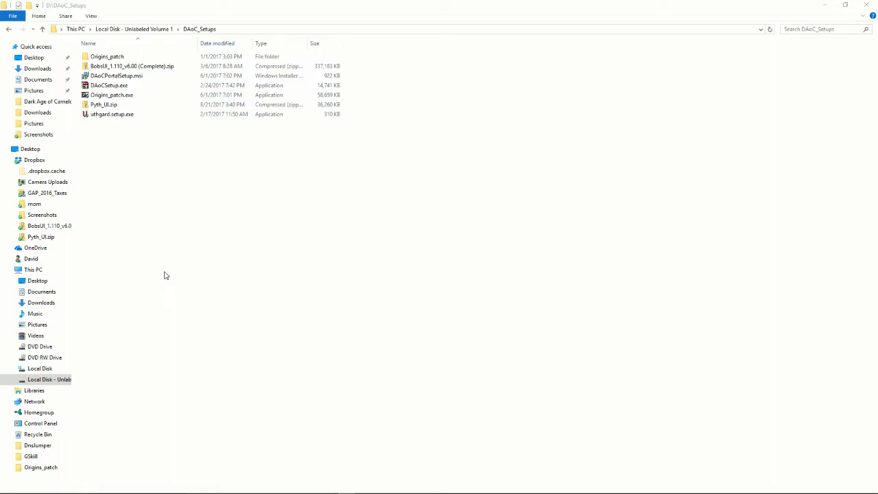
# Make new folders named Uthgard and Origins at the root of C:, then switch to D:.
pyautogui.click(112, 114)
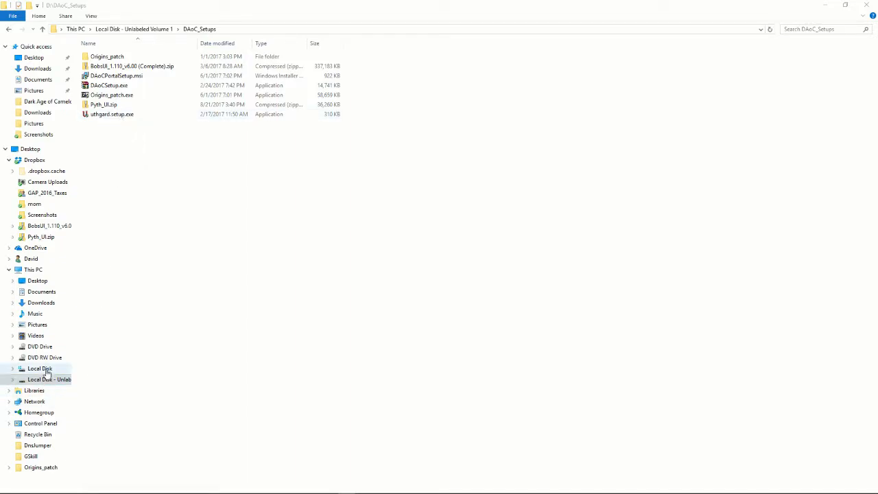
pyautogui.click(39, 369)
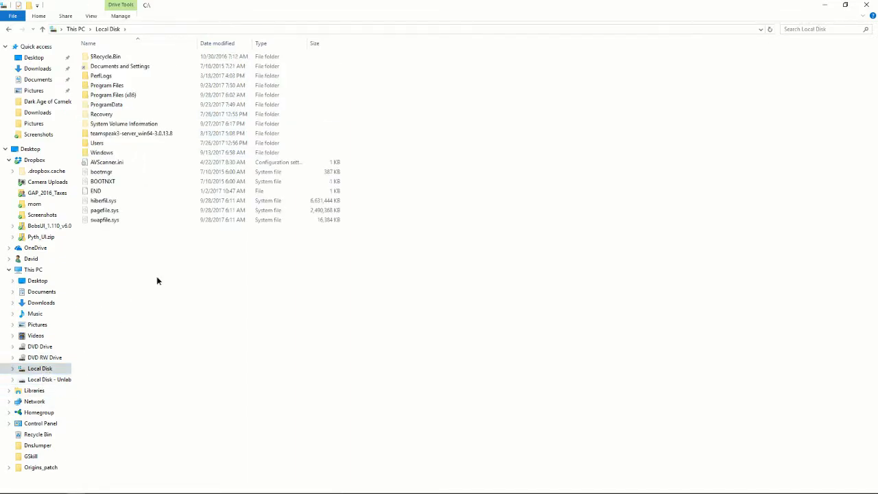
pyautogui.rightClick(158, 281)
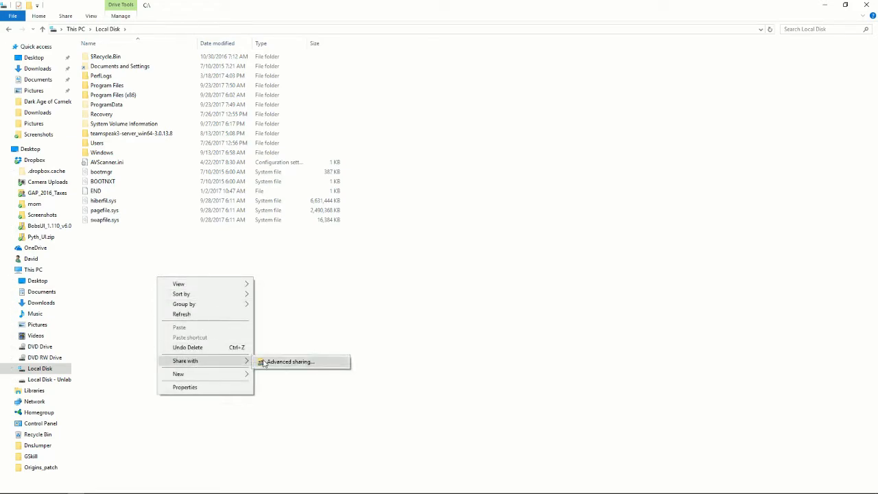
pyautogui.click(178, 373)
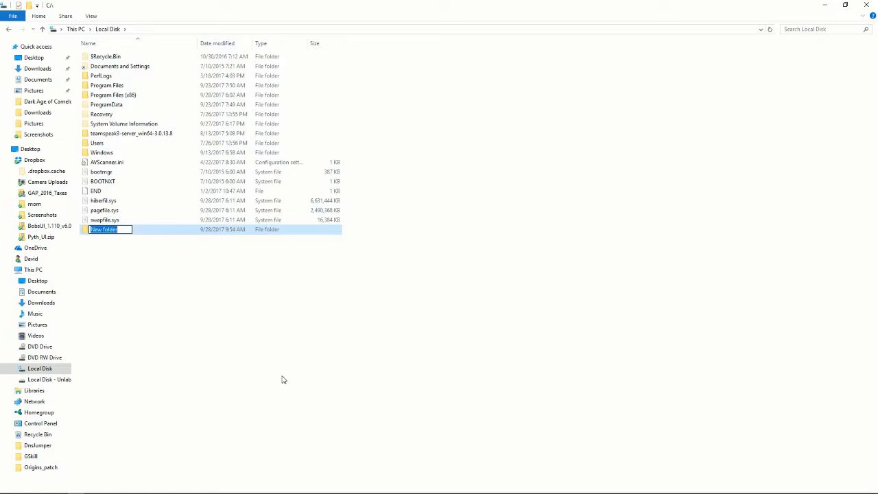
pyautogui.write('LH')
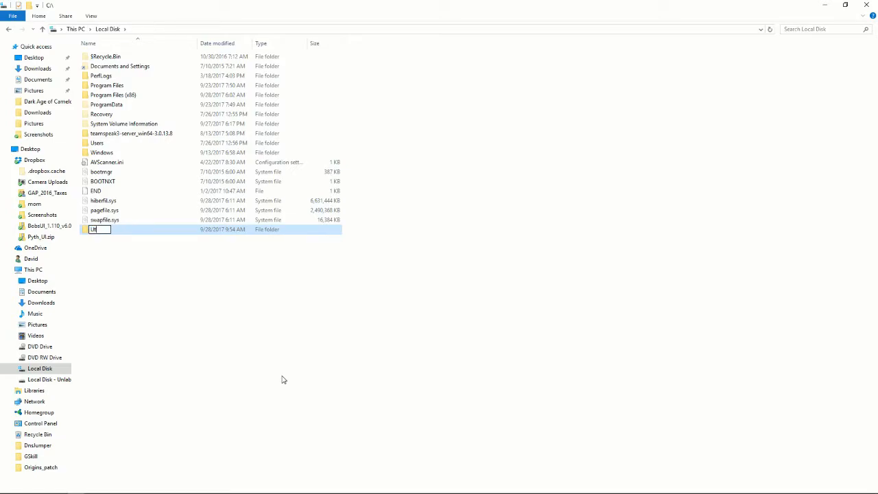
pyautogui.write('Uthgard')
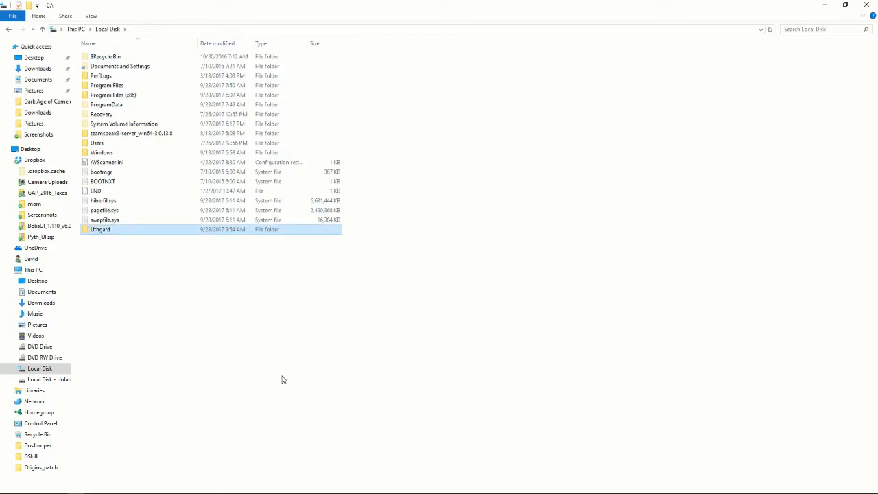
pyautogui.rightClick(283, 380)
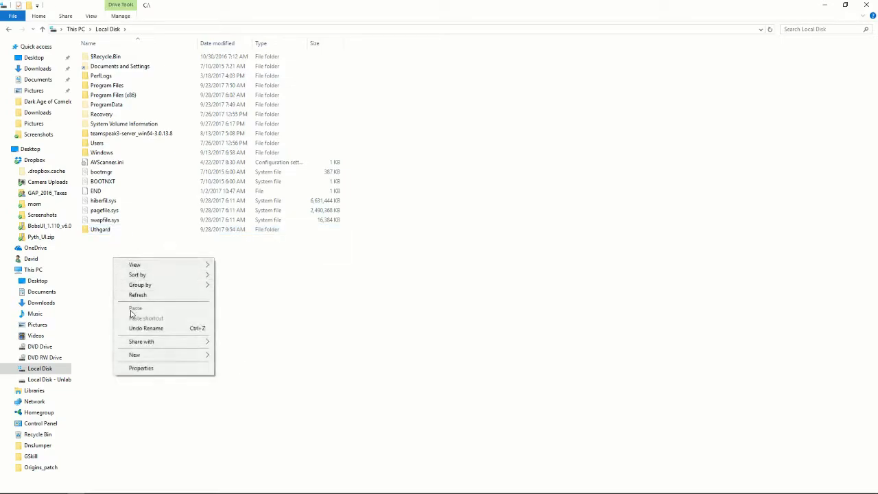
pyautogui.moveTo(144, 355)
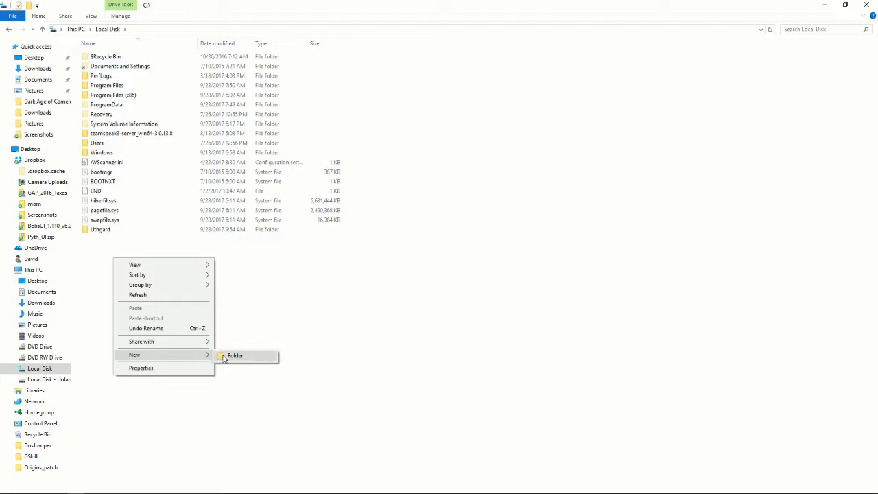
pyautogui.click(235, 355)
pyautogui.write('Origins')
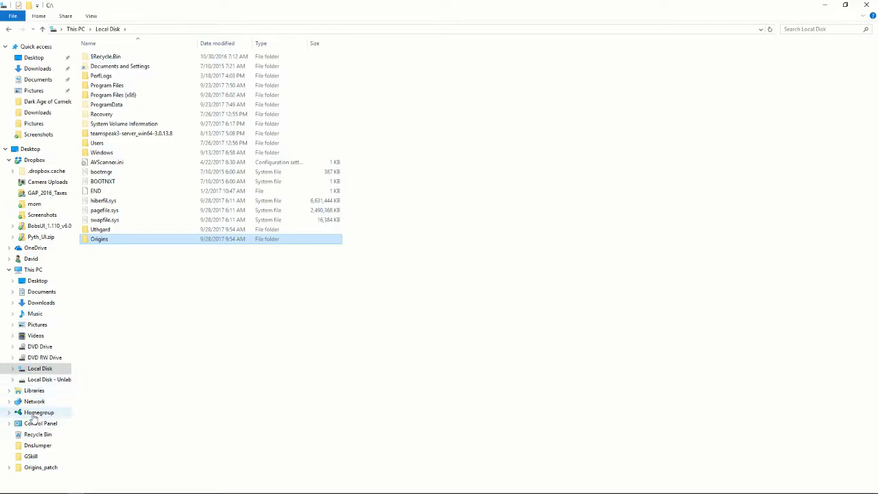
pyautogui.click(49, 379)
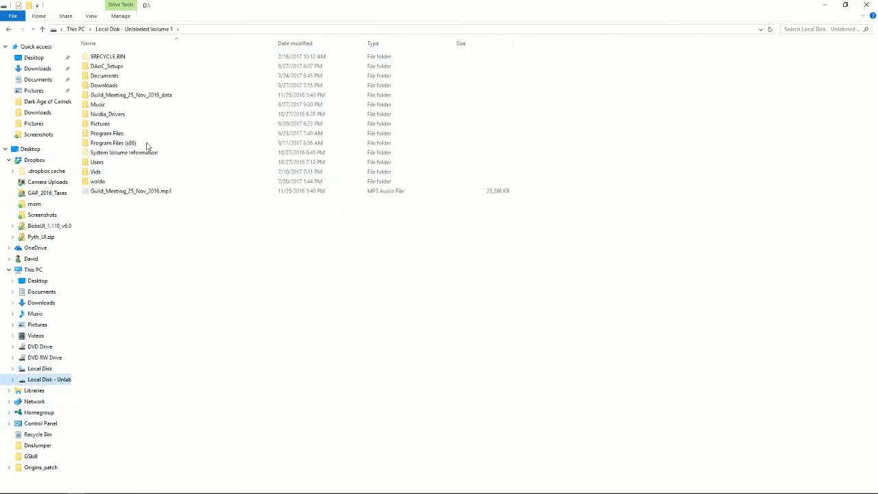
# Run DAoCSetup.exe from DAoC_Setups and accept the license agreement.
pyautogui.doubleClick(107, 66)
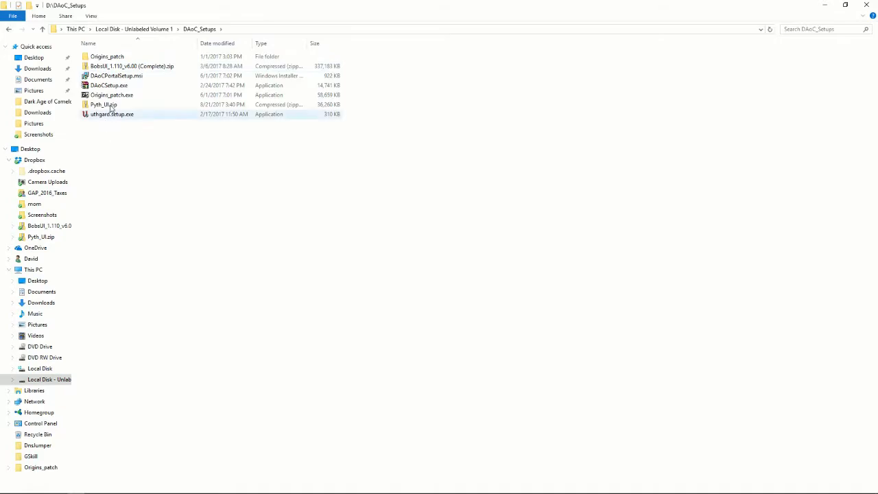
pyautogui.click(109, 85)
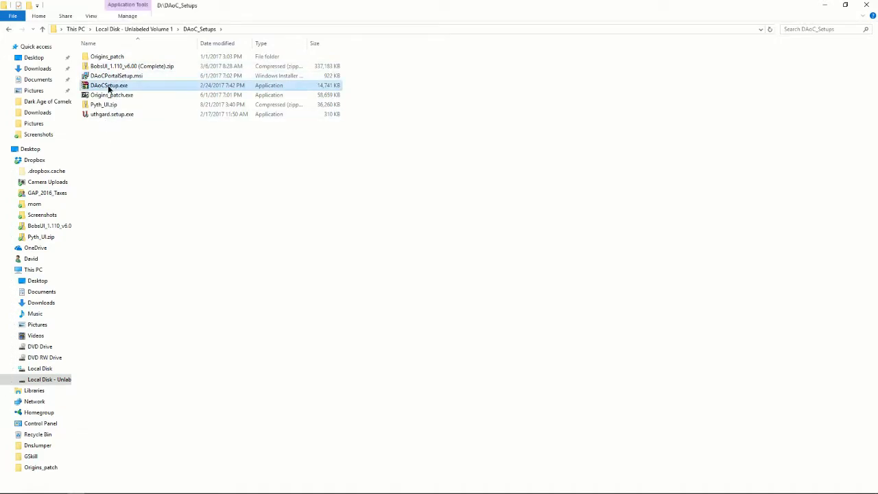
pyautogui.doubleClick(109, 86)
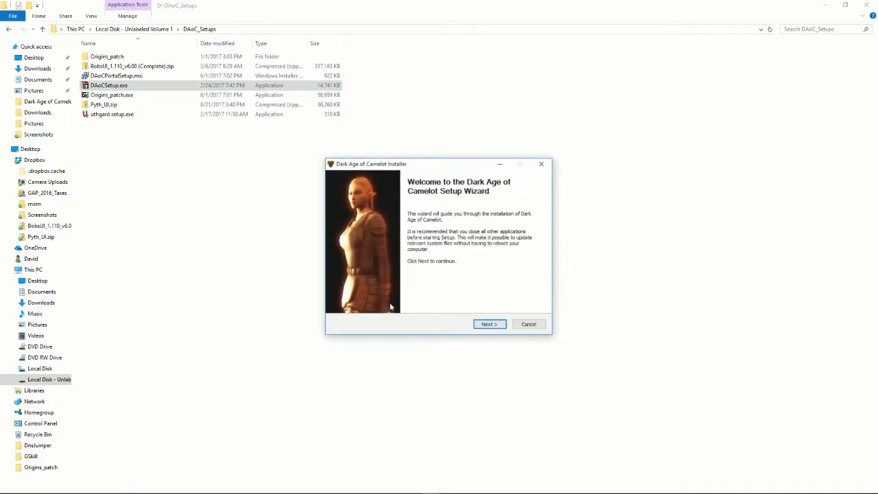
pyautogui.click(490, 324)
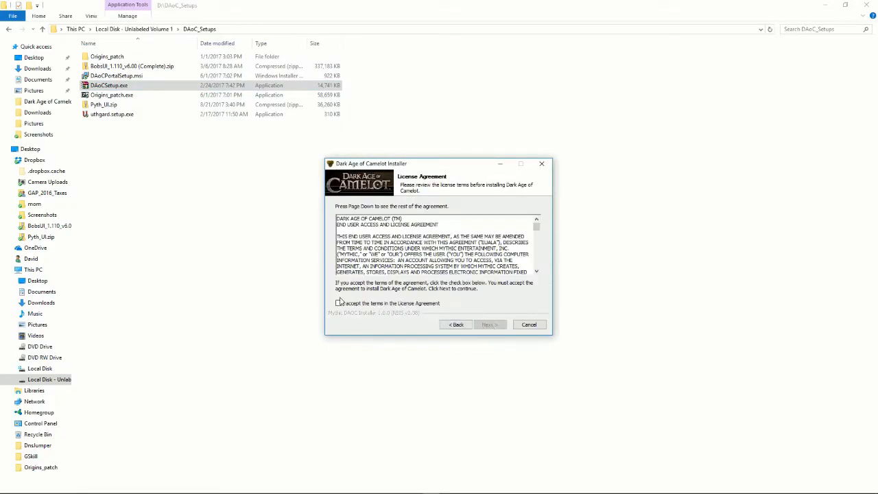
pyautogui.click(338, 303)
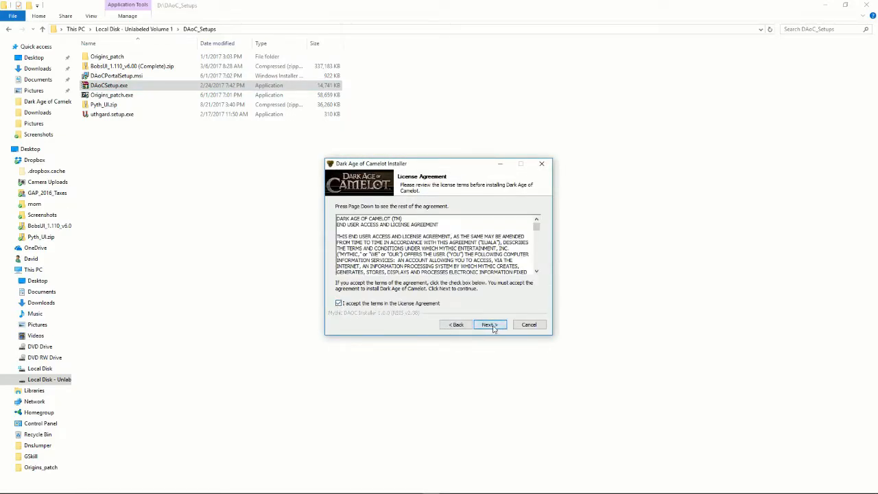
pyautogui.click(489, 324)
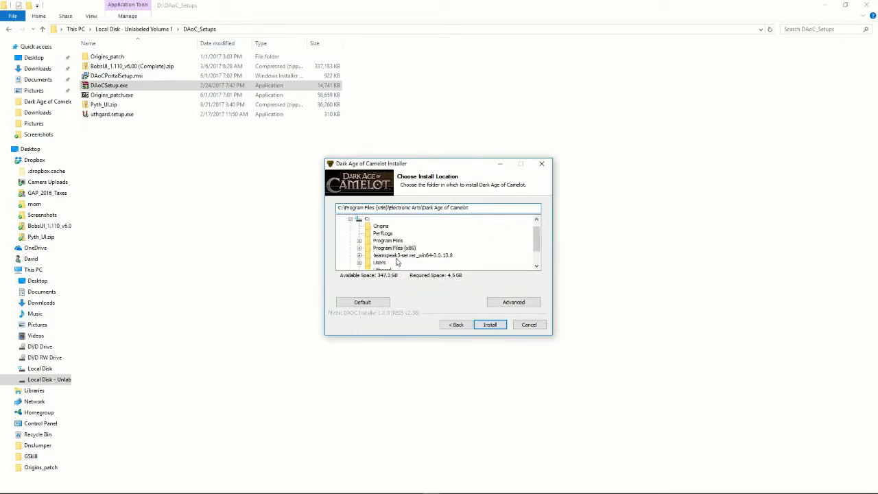
# Install into C:\Uthgard, skip game account creation, and finish the installer.
pyautogui.scroll(-3)
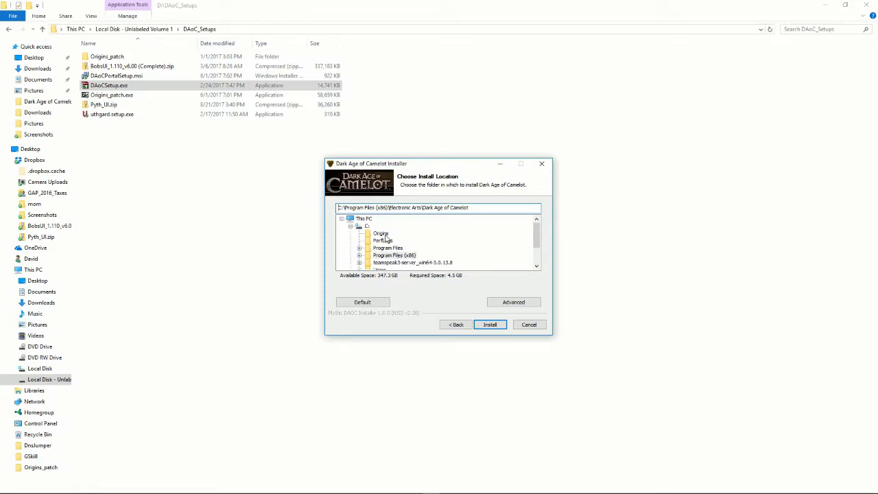
pyautogui.click(381, 248)
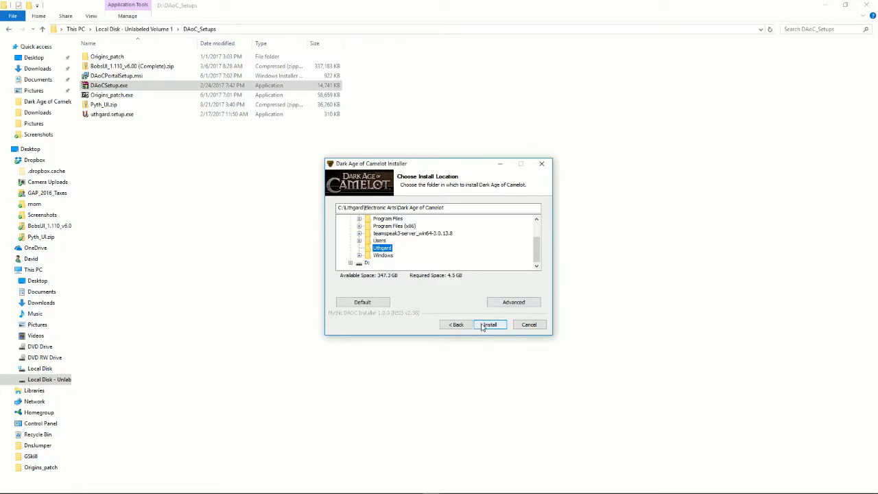
pyautogui.click(491, 324)
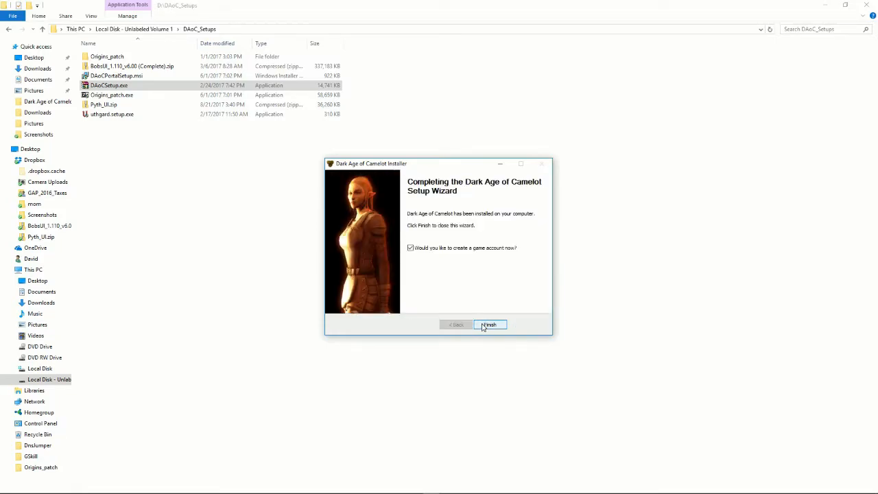
pyautogui.click(410, 248)
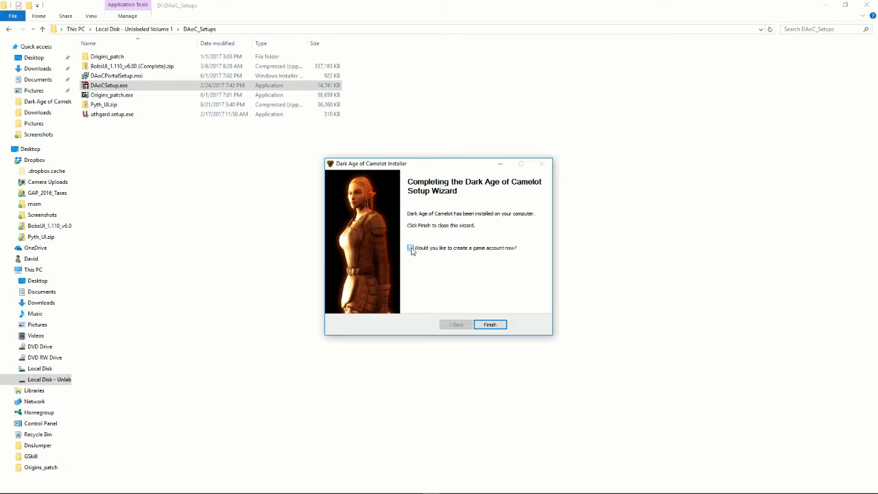
pyautogui.click(490, 324)
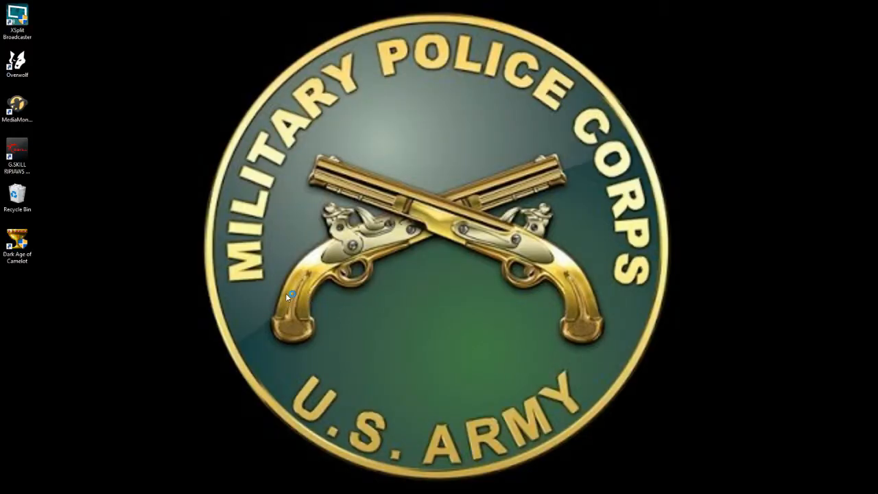
pyautogui.moveTo(309, 301)
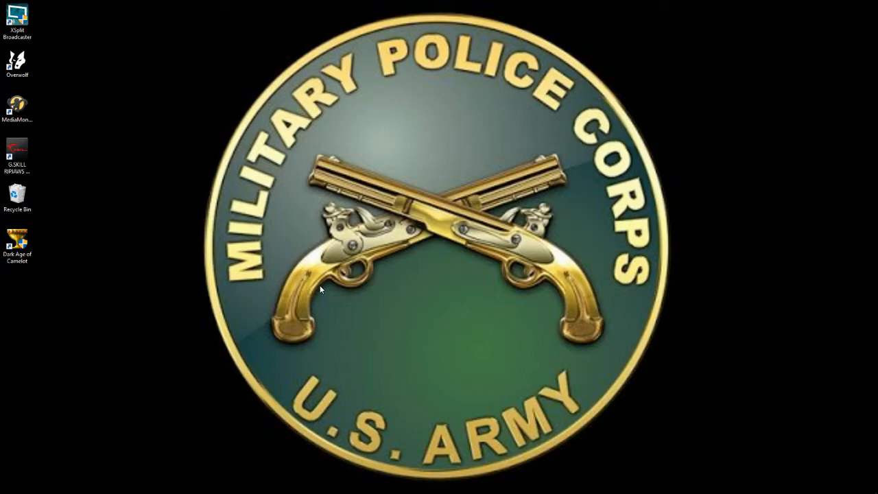
# Patch Dark Age of Camelot from its desktop shortcut, then cancel out of the patcher.
pyautogui.doubleClick(18, 240)
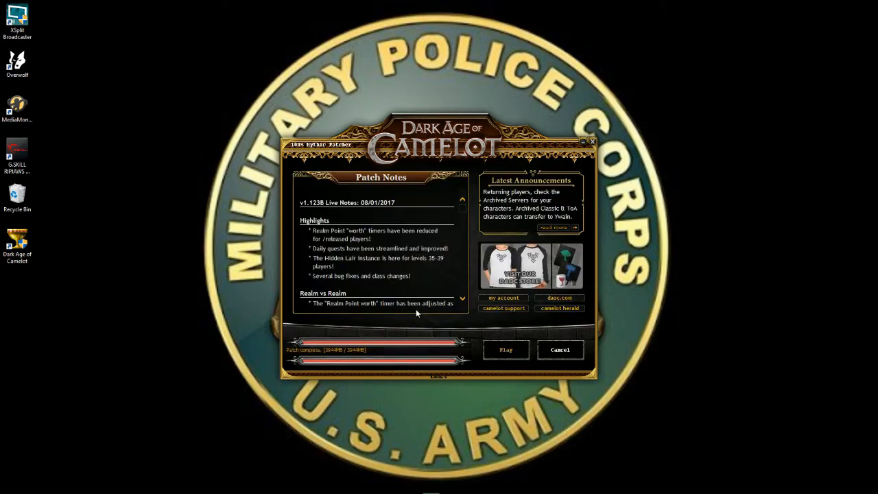
pyautogui.moveTo(523, 332)
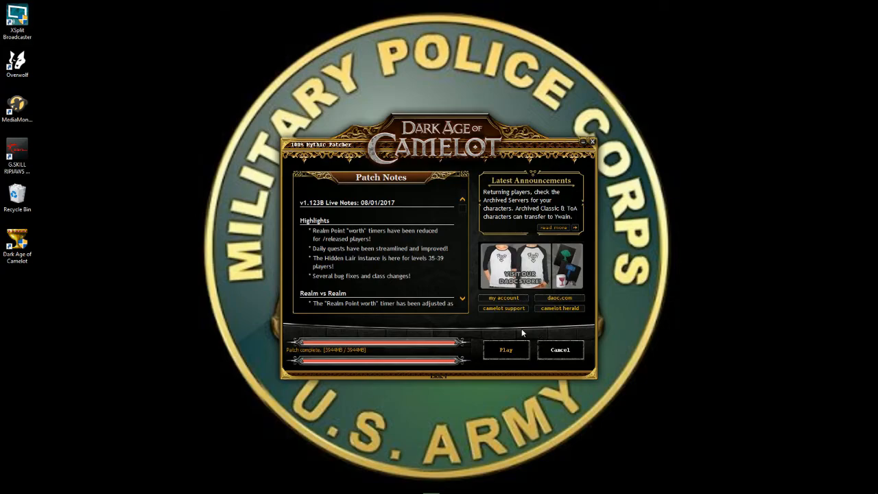
pyautogui.moveTo(482, 327)
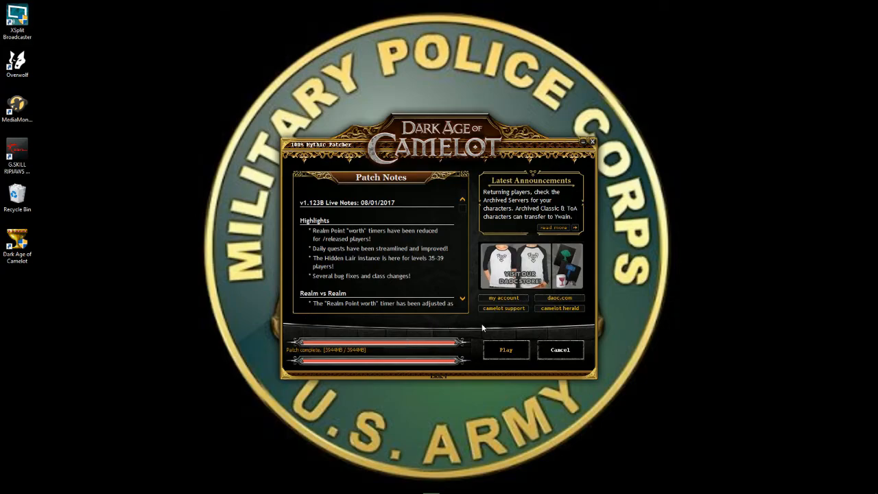
pyautogui.moveTo(557, 358)
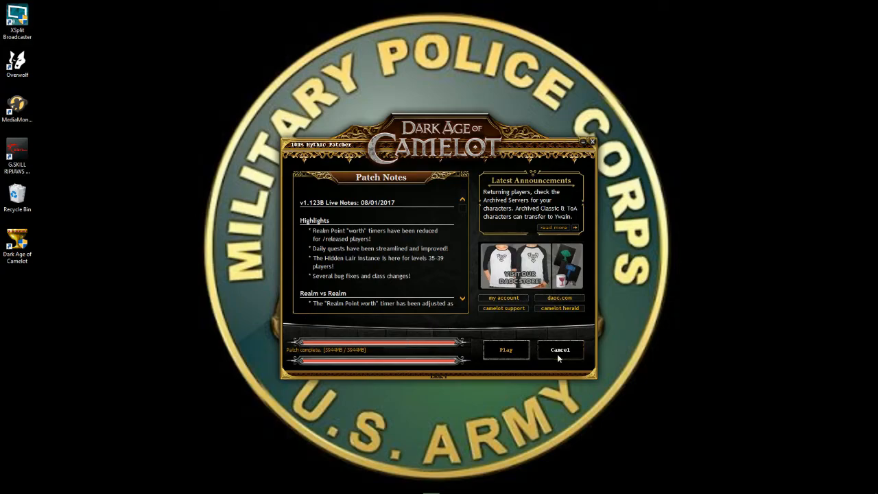
pyautogui.click(559, 350)
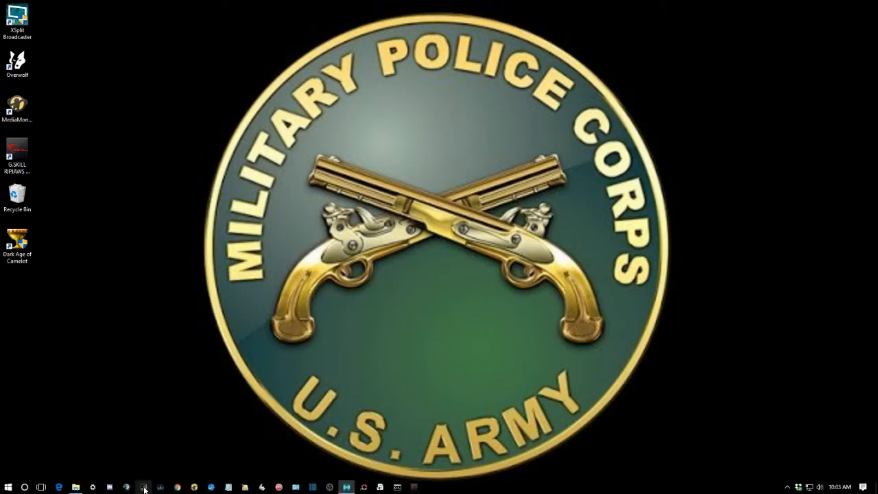
# Copy Electronic Arts from C:\Uthgard and paste it into C:\Origins.
pyautogui.click(144, 487)
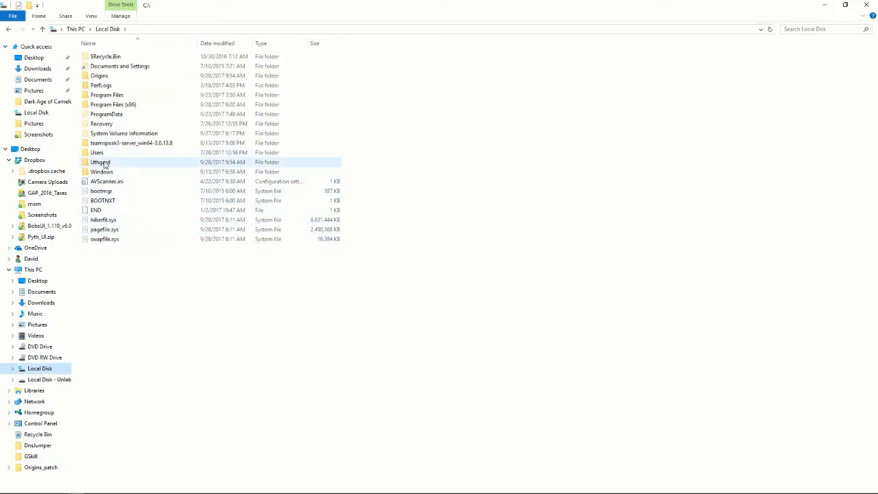
pyautogui.doubleClick(100, 161)
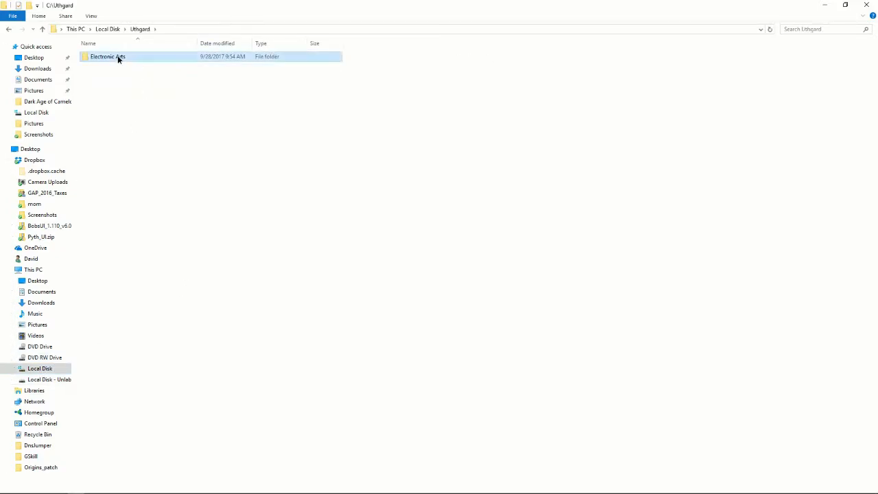
pyautogui.rightClick(121, 57)
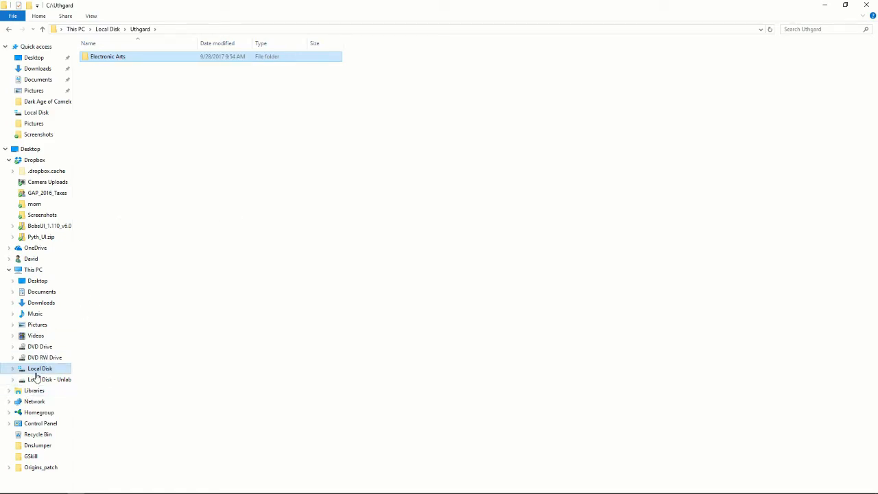
pyautogui.click(40, 369)
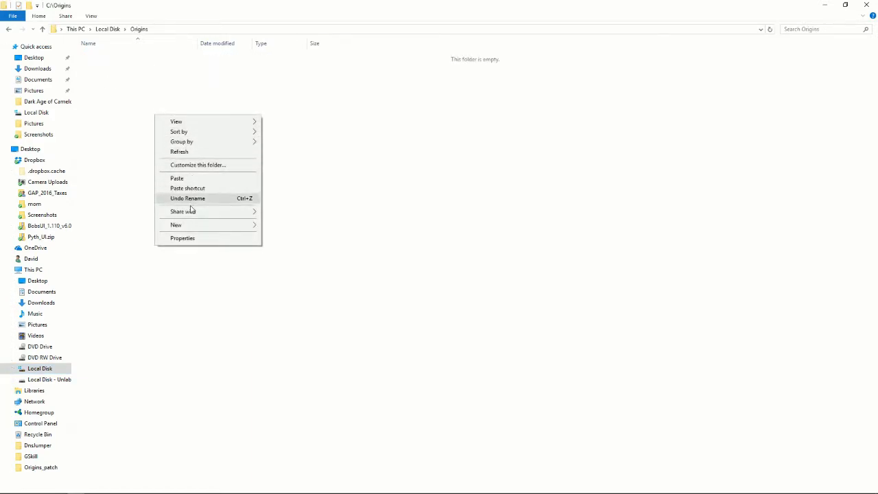
pyautogui.click(176, 178)
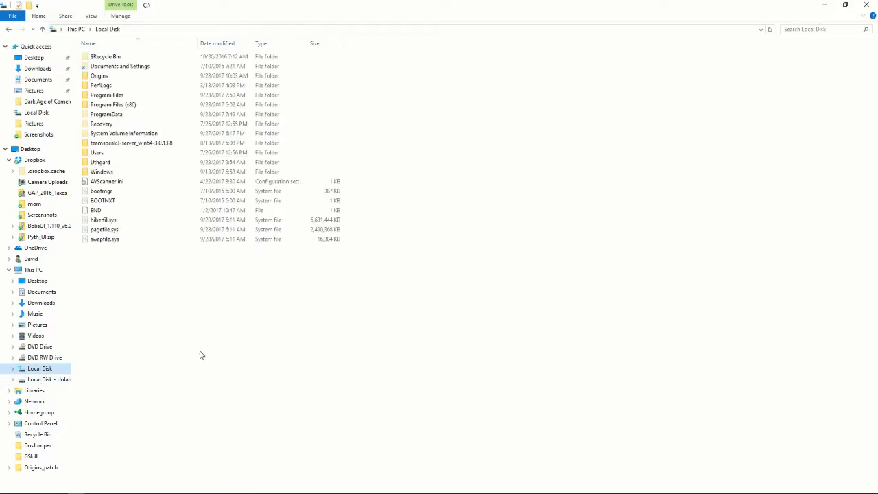
pyautogui.moveTo(91, 352)
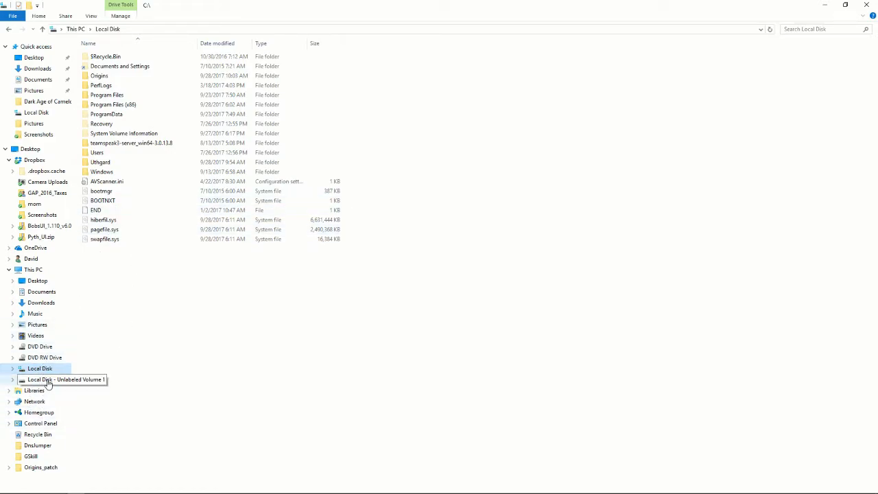
# Install uthgard.setup.exe to its default folder with 'Run Uthgard Launcher' unchecked.
pyautogui.click(48, 379)
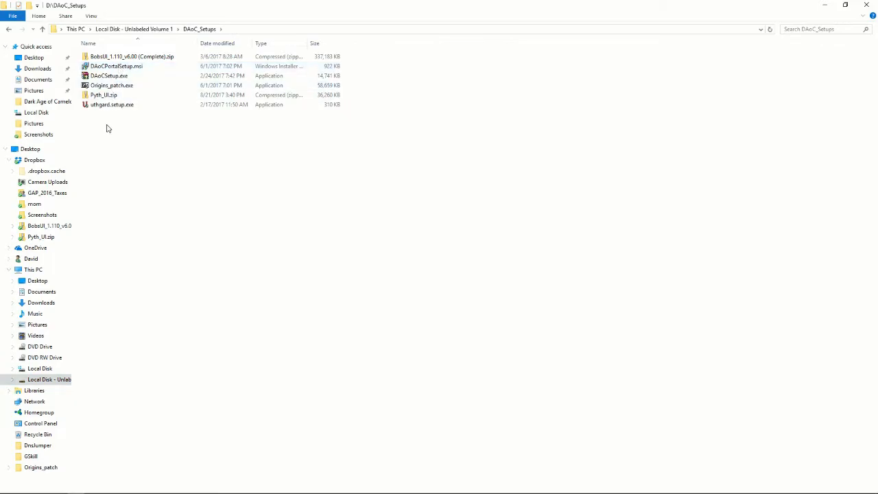
pyautogui.click(111, 104)
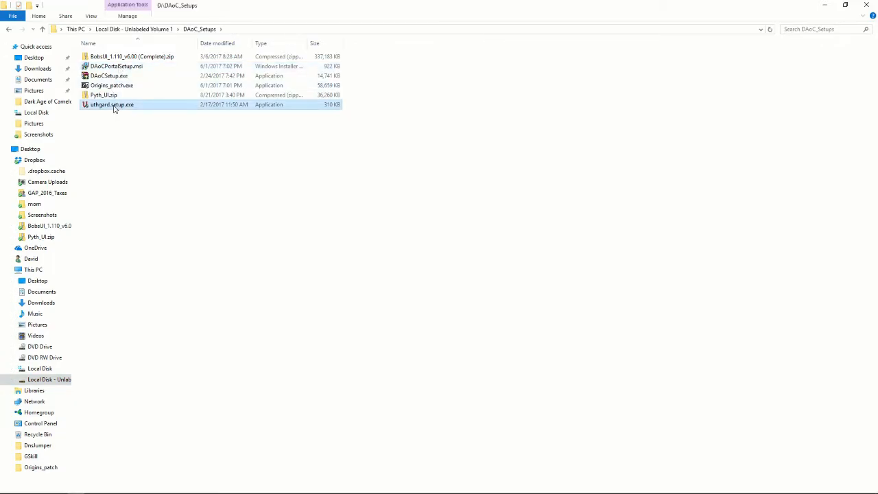
pyautogui.doubleClick(112, 104)
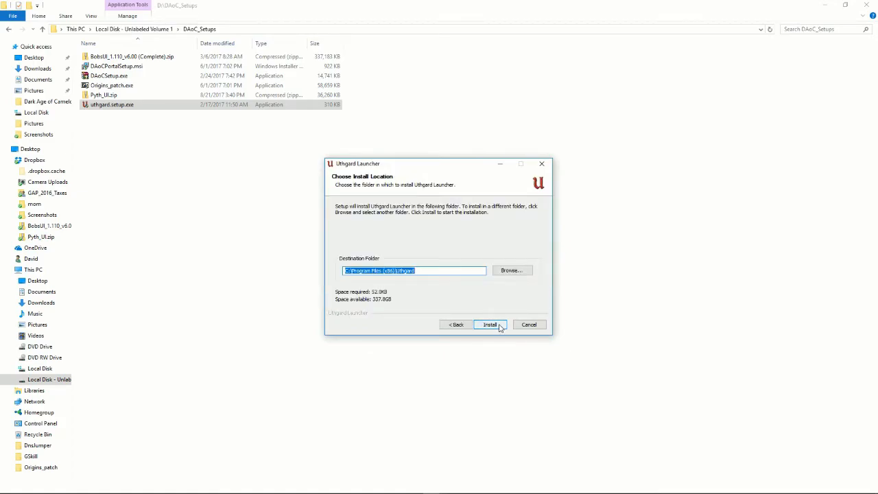
pyautogui.click(490, 325)
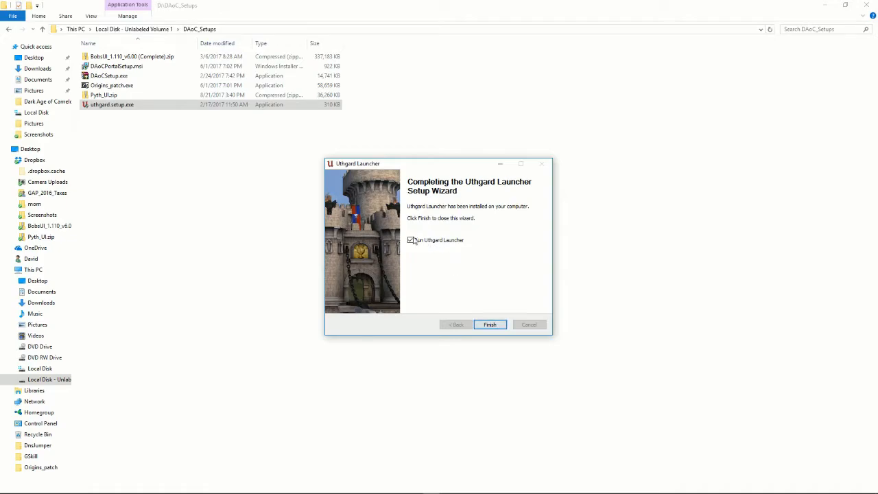
pyautogui.click(410, 239)
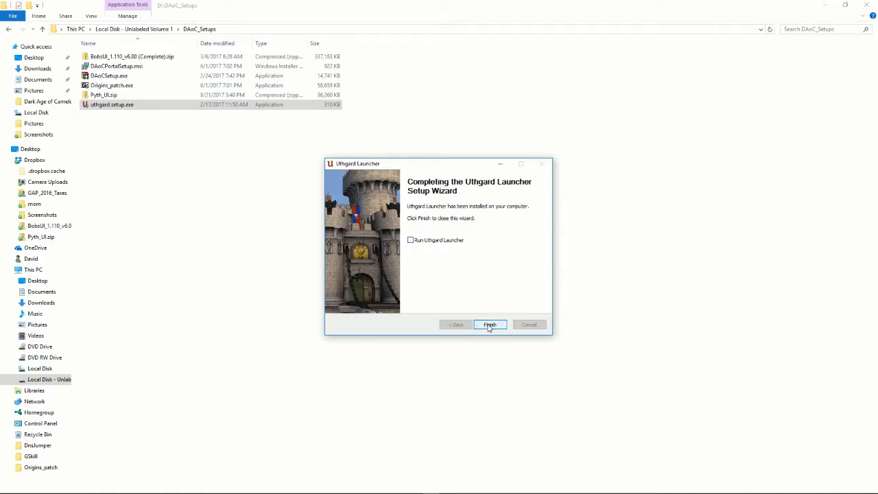
pyautogui.click(490, 325)
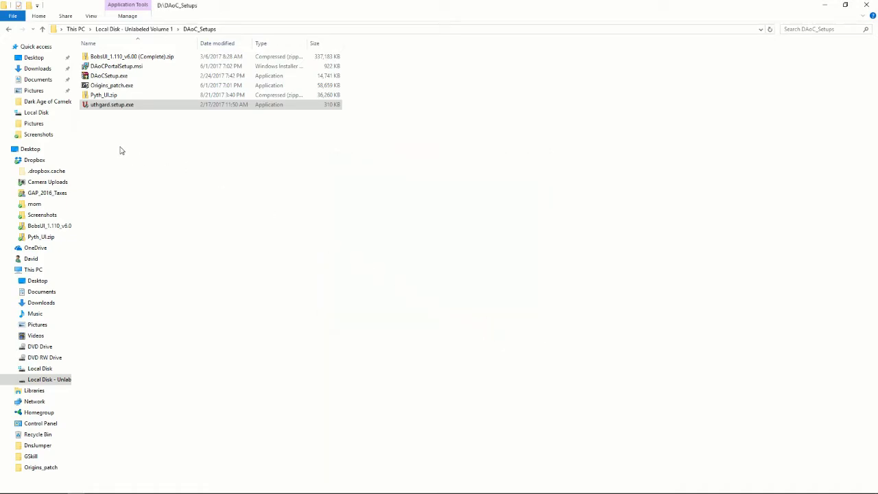
pyautogui.click(112, 85)
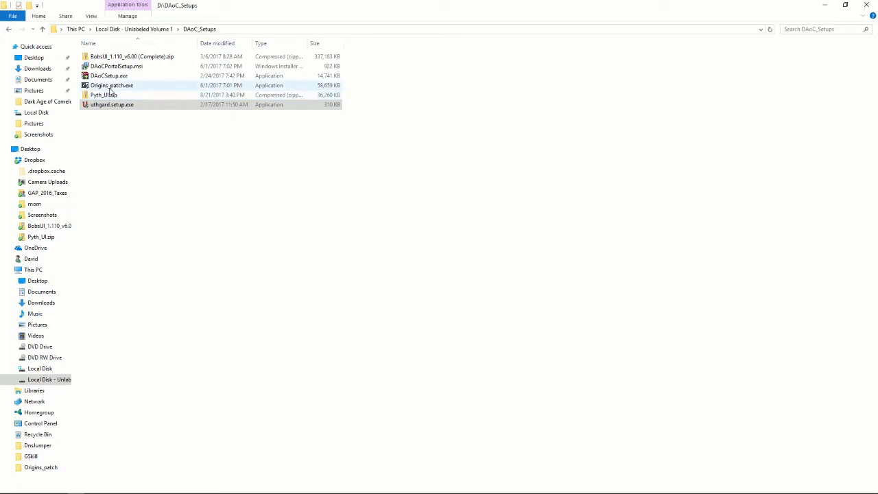
# Extract Origins_patch.exe and copy all its files: frontiers, ui, zones and game.dll.
pyautogui.doubleClick(112, 86)
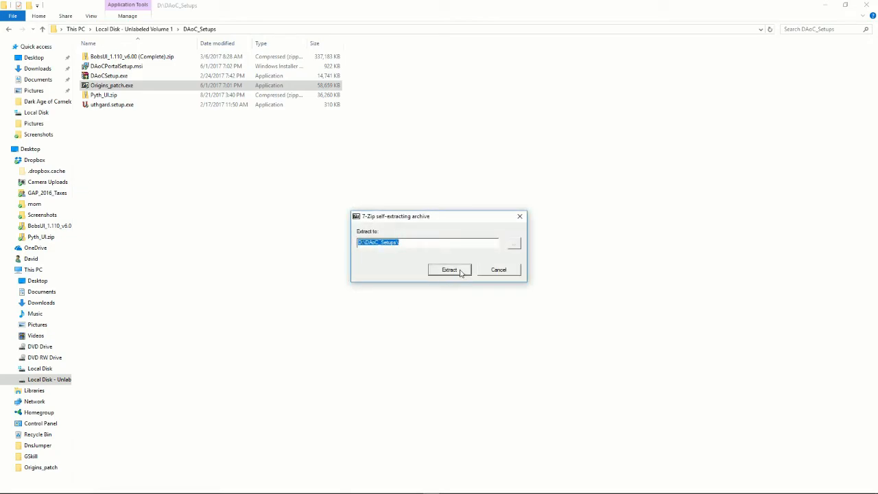
pyautogui.click(450, 269)
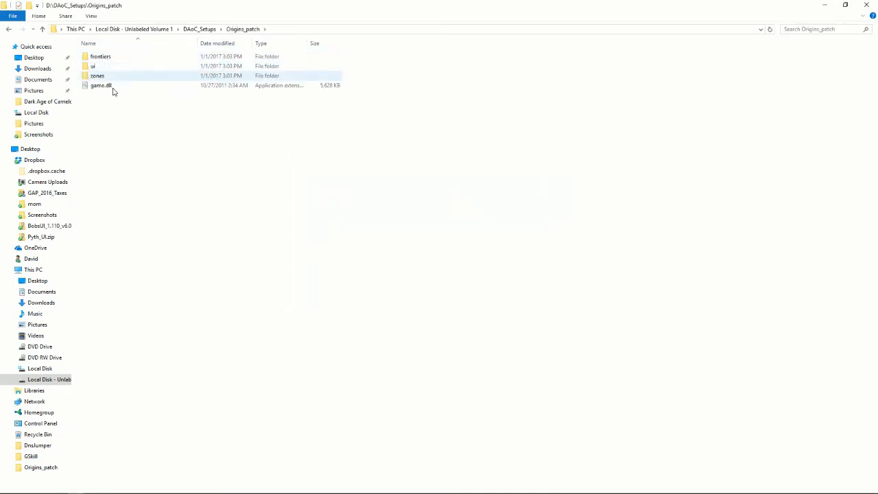
pyautogui.click(106, 120)
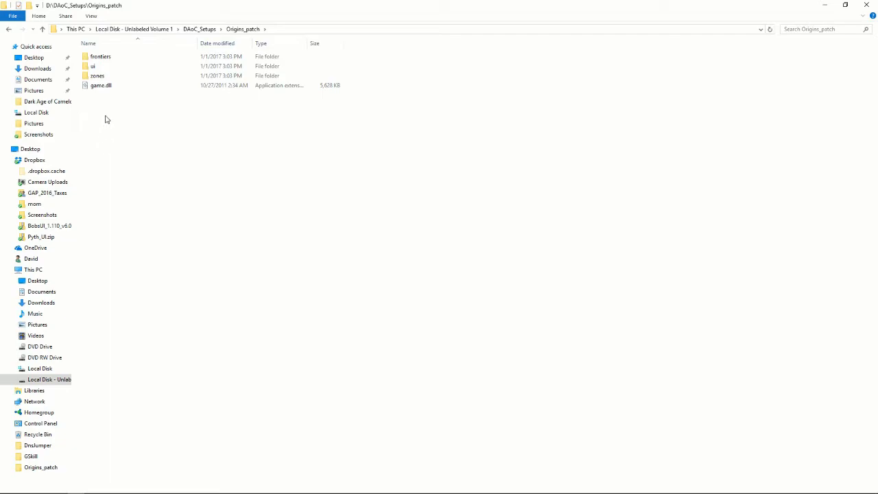
pyautogui.press('ctrl+a')
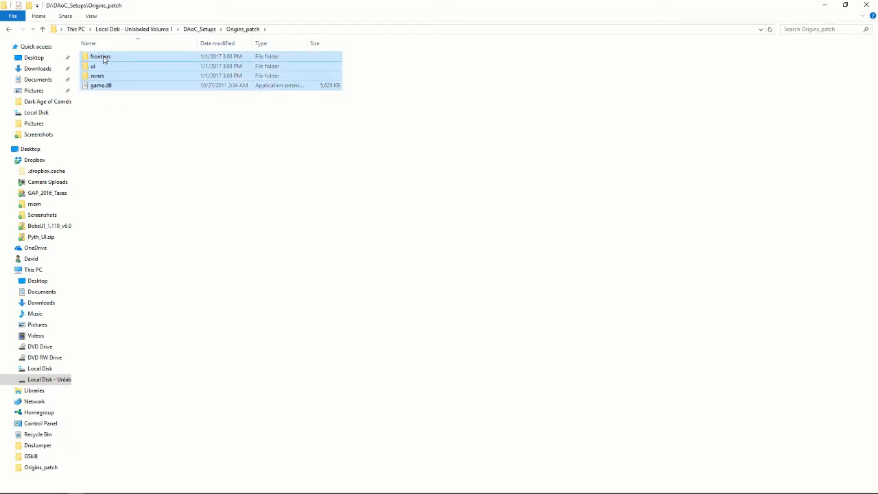
pyautogui.rightClick(100, 56)
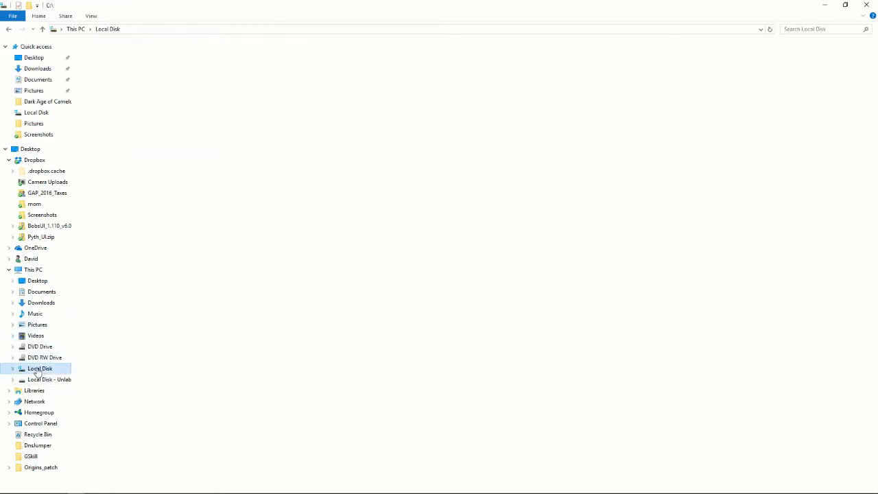
# Paste the patch files into C:\Origins\Electronic Arts\Dark Age of Camelot.
pyautogui.doubleClick(40, 368)
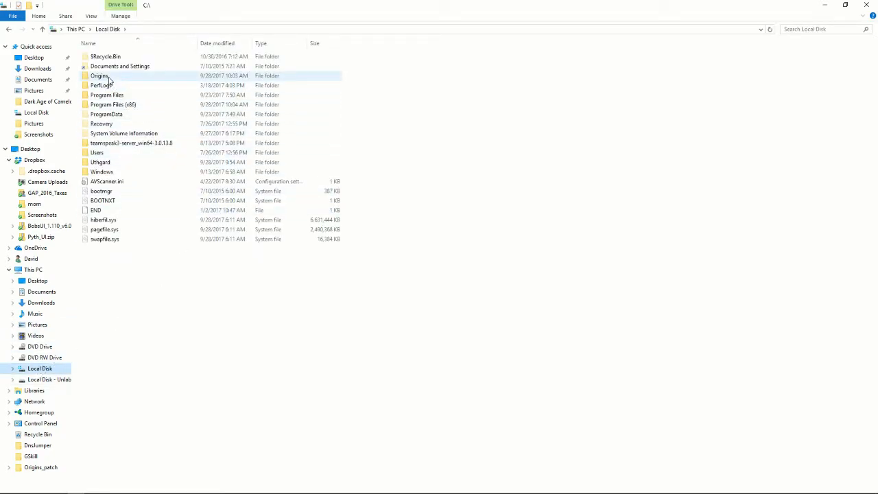
pyautogui.doubleClick(100, 75)
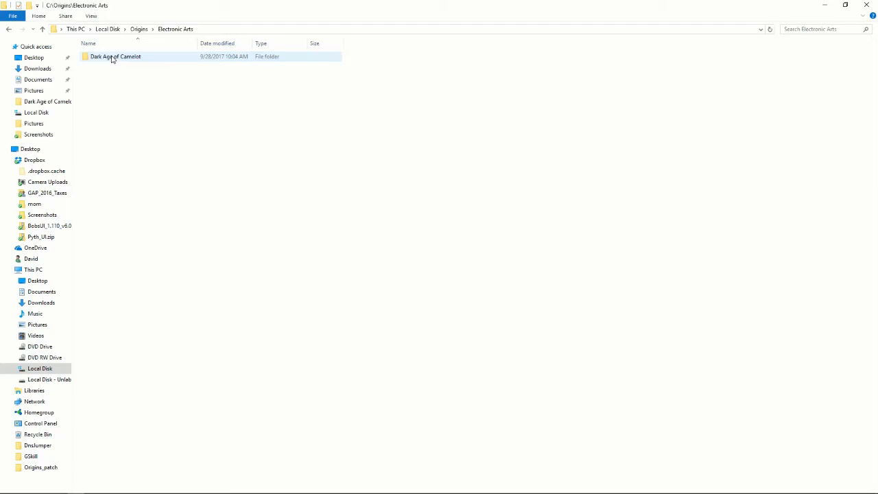
pyautogui.doubleClick(115, 56)
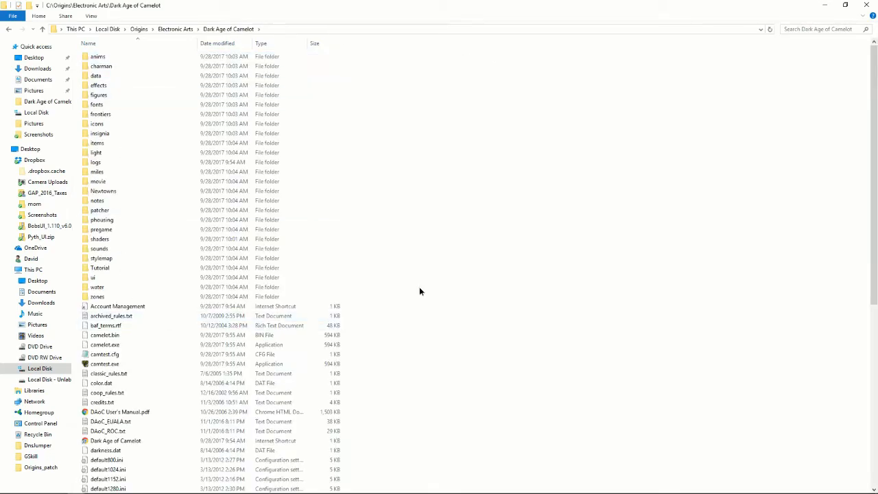
pyautogui.rightClick(421, 291)
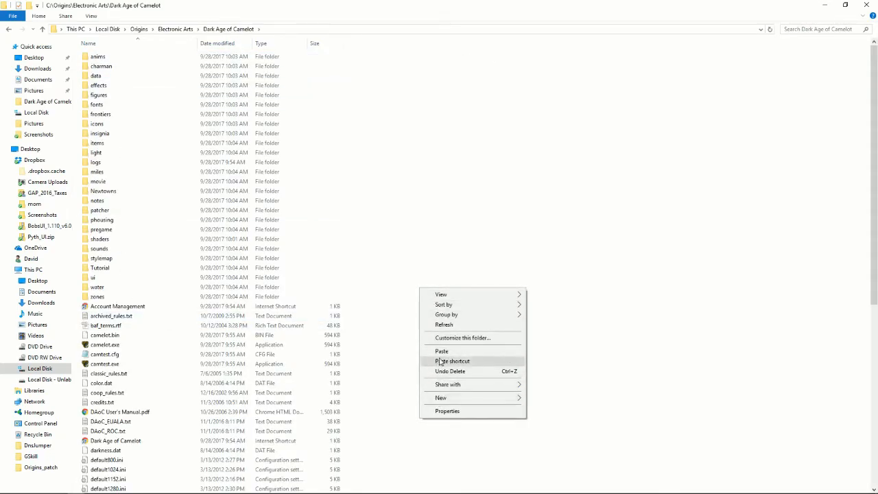
pyautogui.click(441, 351)
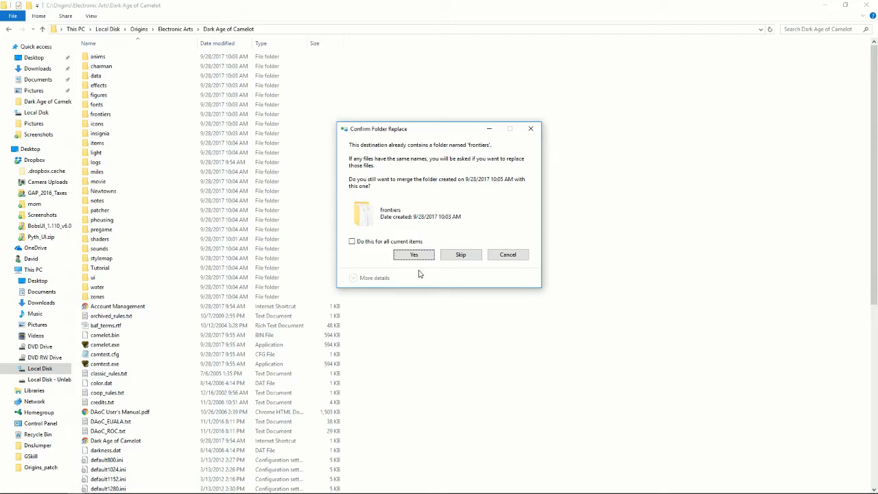
# Merge folders and replace all duplicate files, then switch to the D: drive.
pyautogui.click(352, 241)
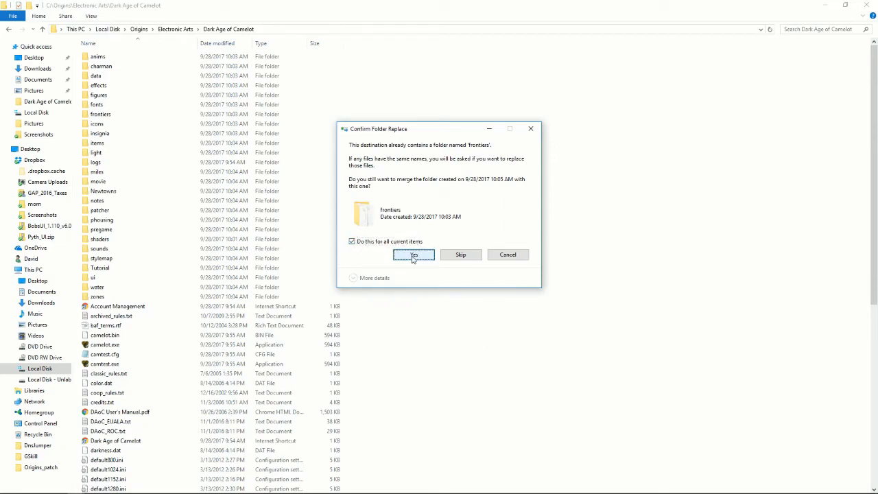
pyautogui.click(414, 255)
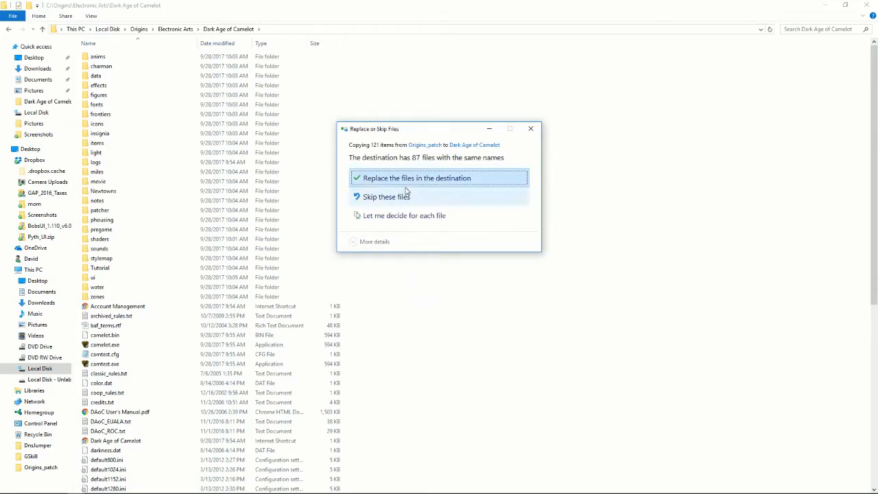
pyautogui.click(400, 178)
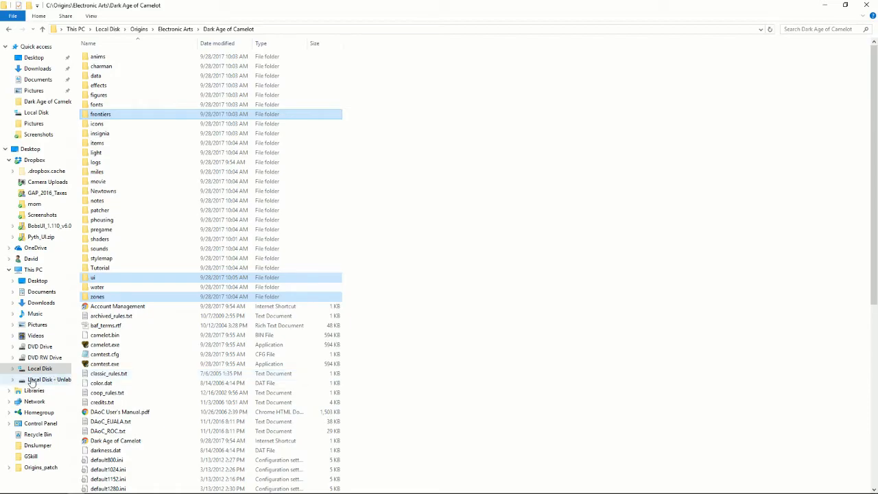
pyautogui.click(38, 379)
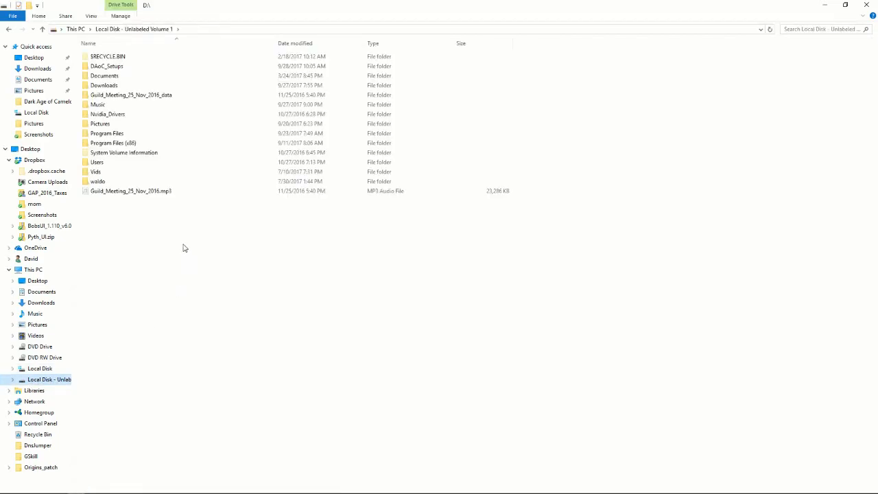
# Install DAoCPortalSetup.msi to its default folder and close File Explorer.
pyautogui.doubleClick(107, 66)
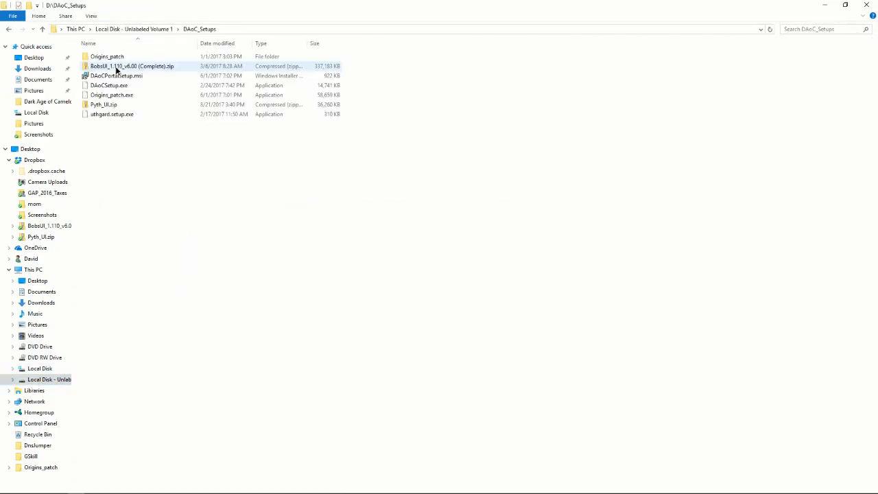
pyautogui.click(109, 85)
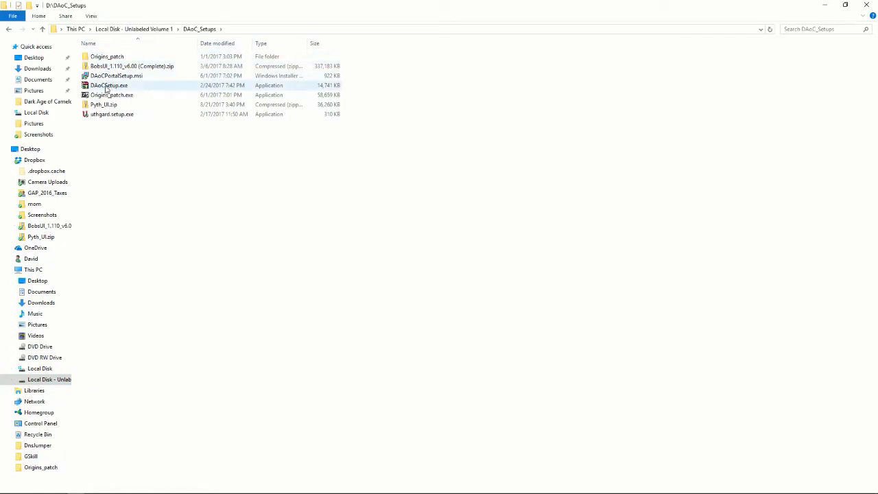
pyautogui.click(117, 76)
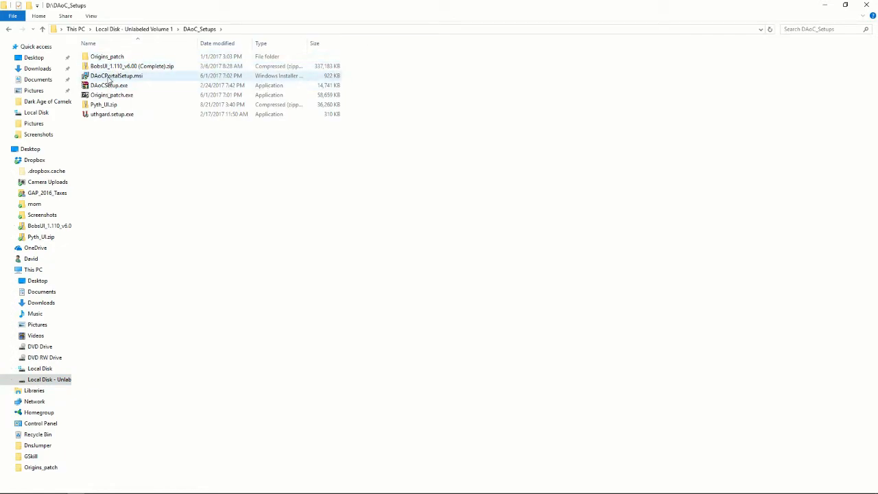
pyautogui.doubleClick(110, 75)
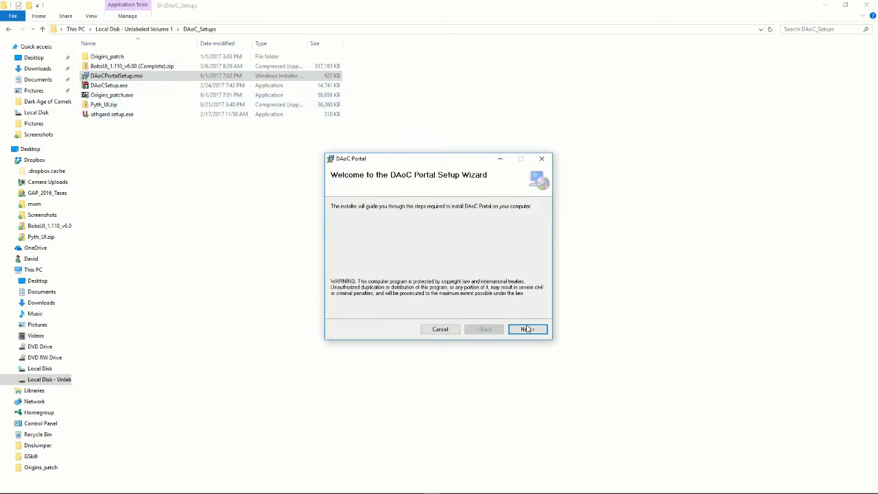
pyautogui.click(527, 330)
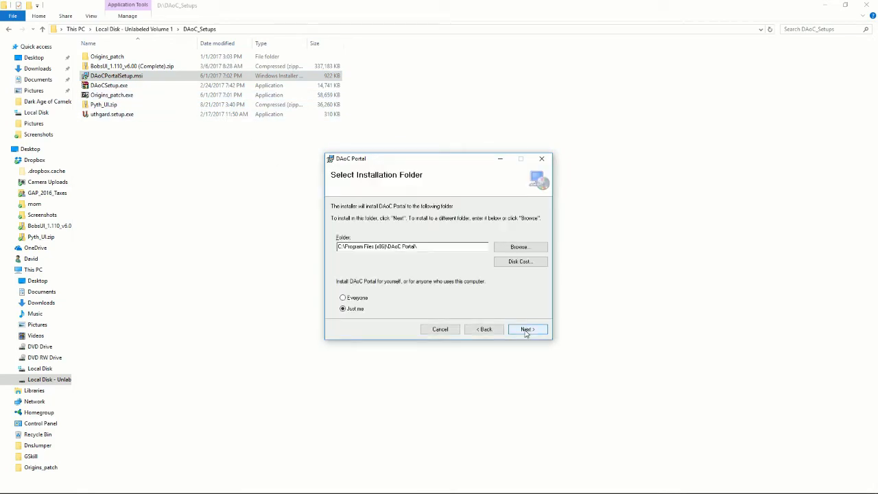
pyautogui.click(527, 329)
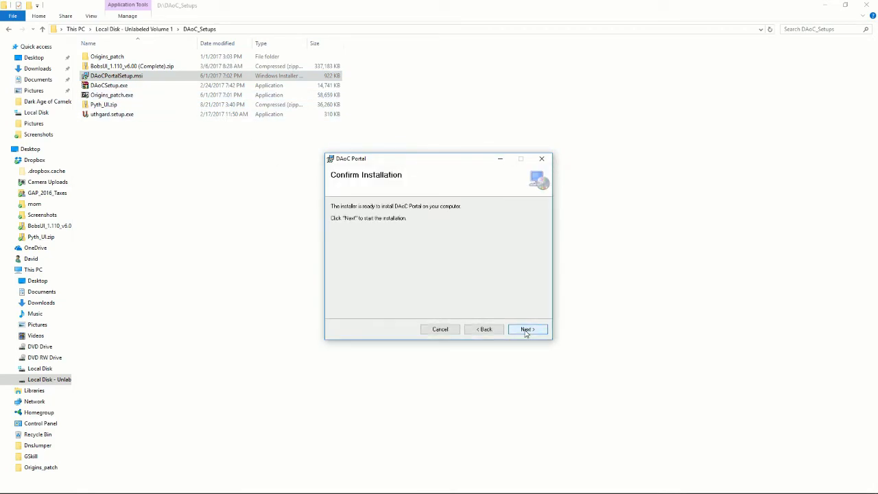
pyautogui.click(526, 330)
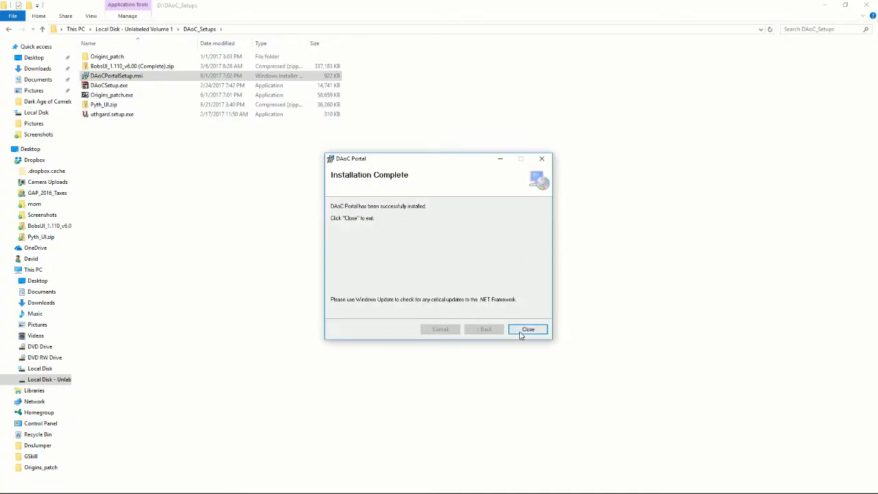
pyautogui.click(528, 329)
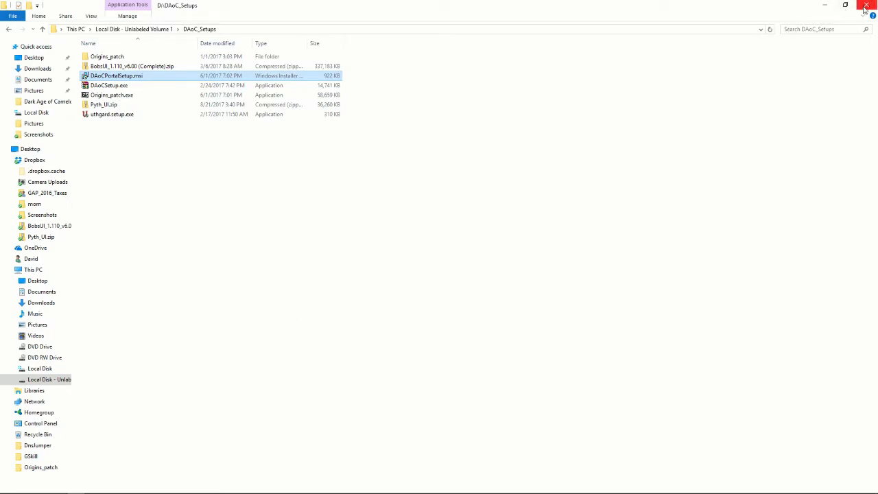
pyautogui.click(865, 6)
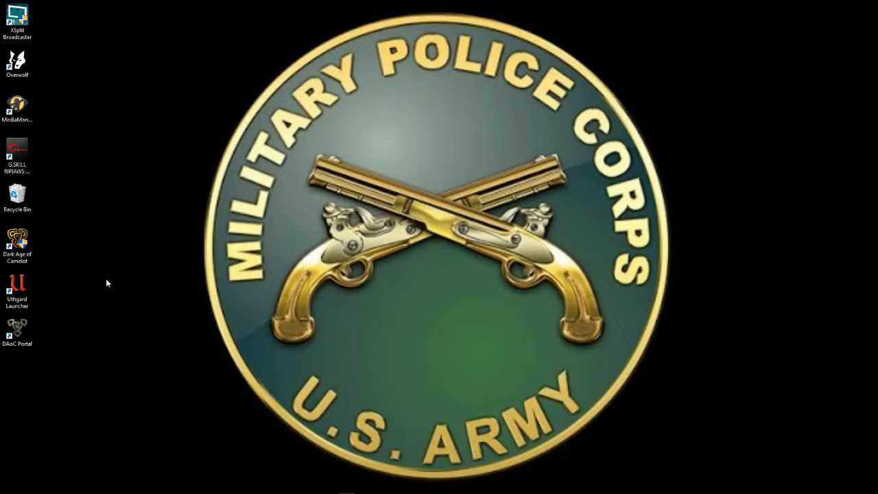
pyautogui.moveTo(44, 285)
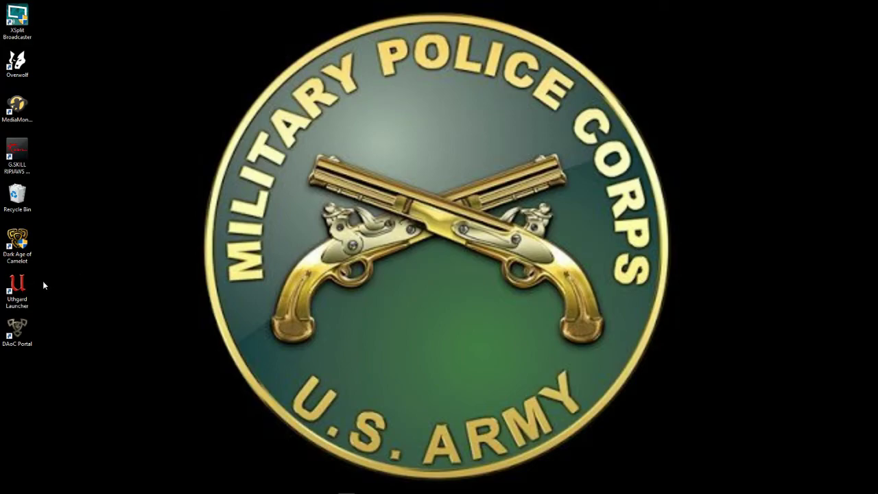
# Launch Uthgard Launcher from its desktop shortcut to open the Uthgard homepage.
pyautogui.click(16, 285)
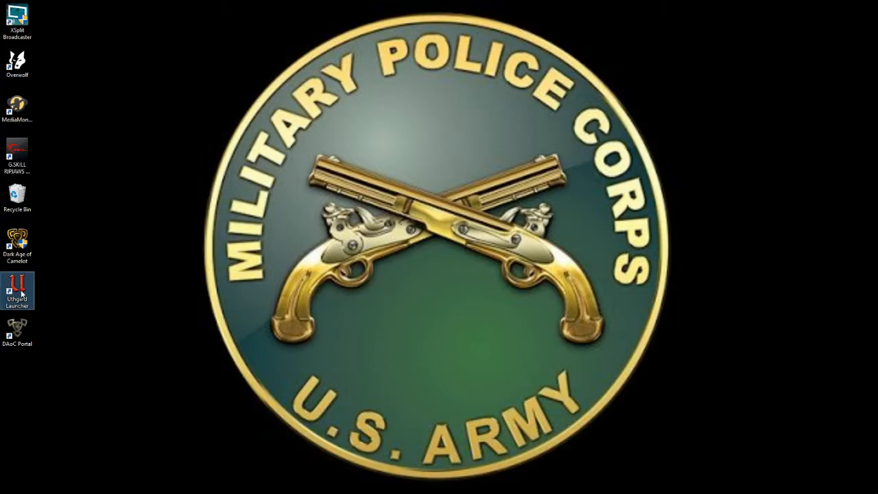
pyautogui.doubleClick(16, 286)
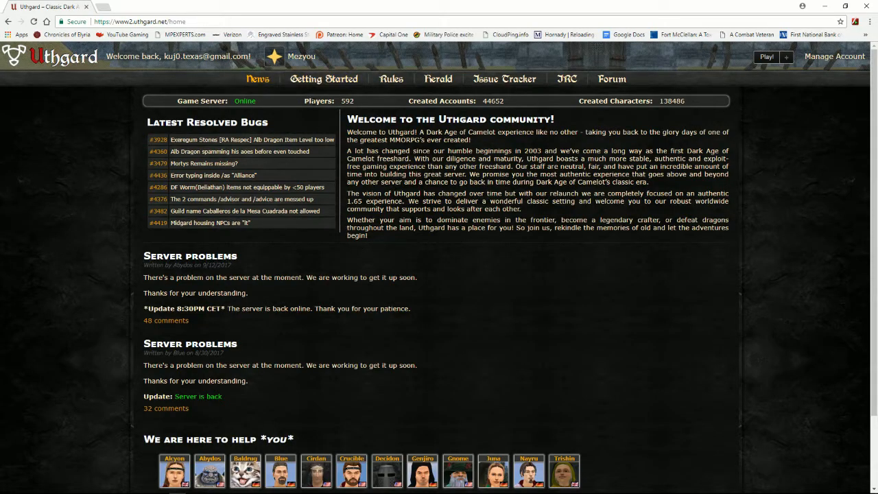
pyautogui.moveTo(763, 182)
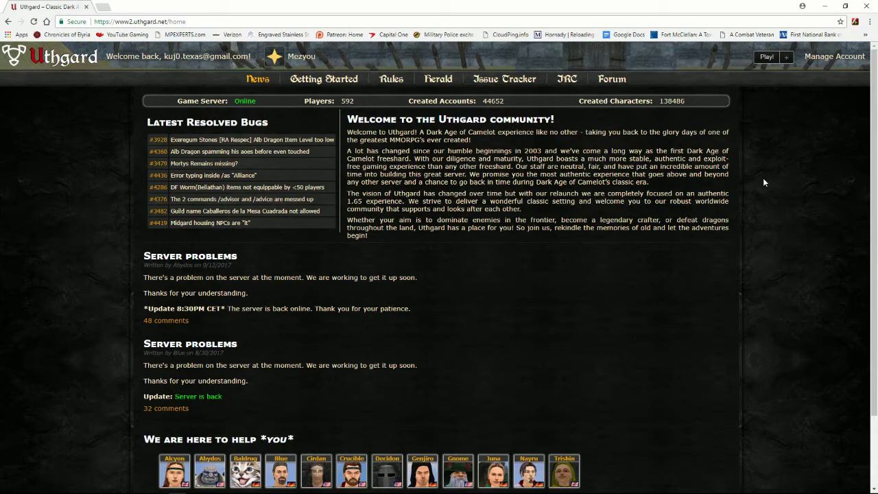
pyautogui.moveTo(789, 70)
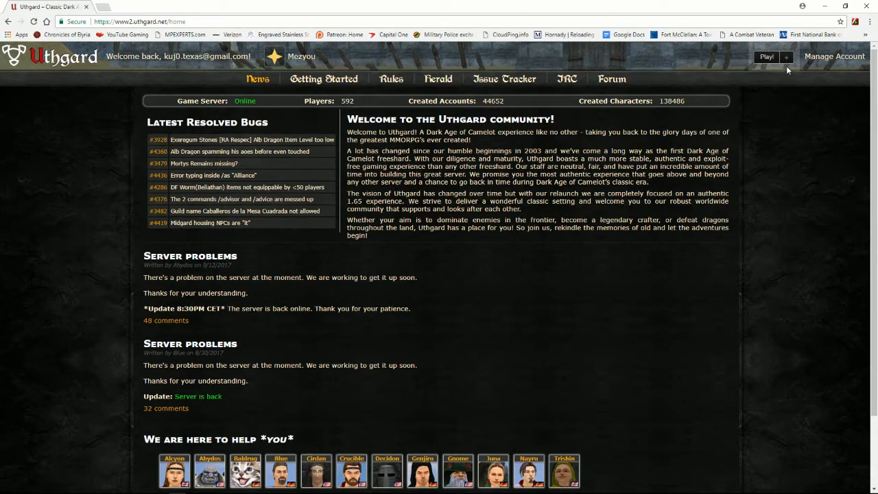
pyautogui.moveTo(786, 58)
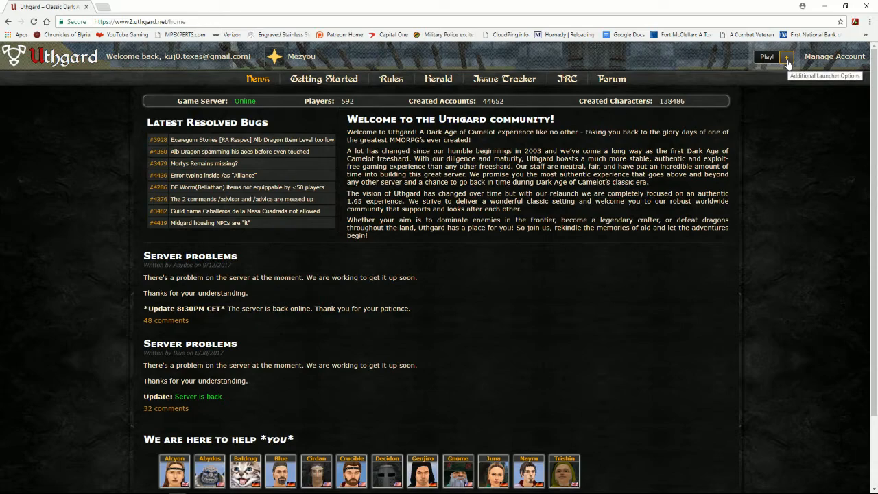
# Open Launcher Preferences and bring up the game directory browser for camelot.exe.
pyautogui.click(787, 56)
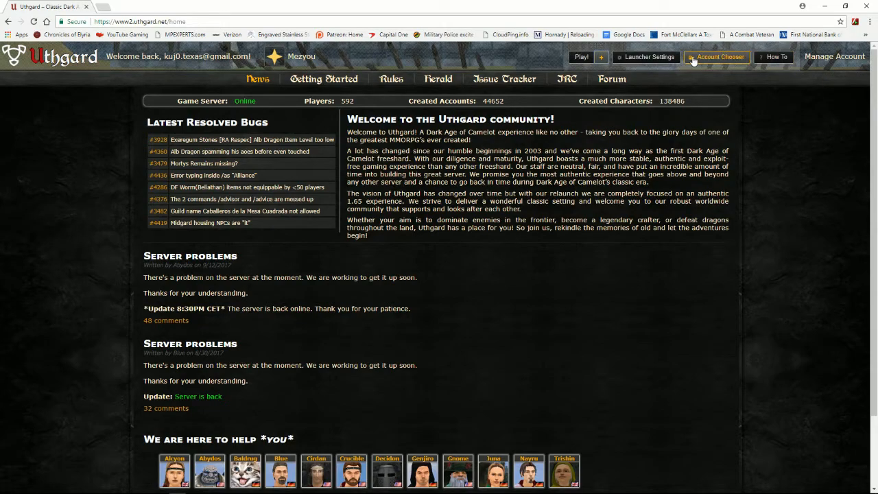
pyautogui.click(646, 57)
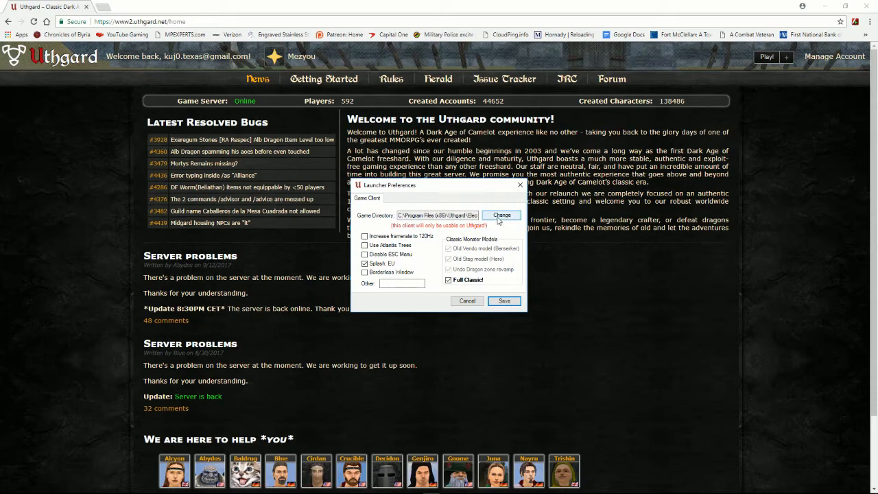
pyautogui.moveTo(780, 70)
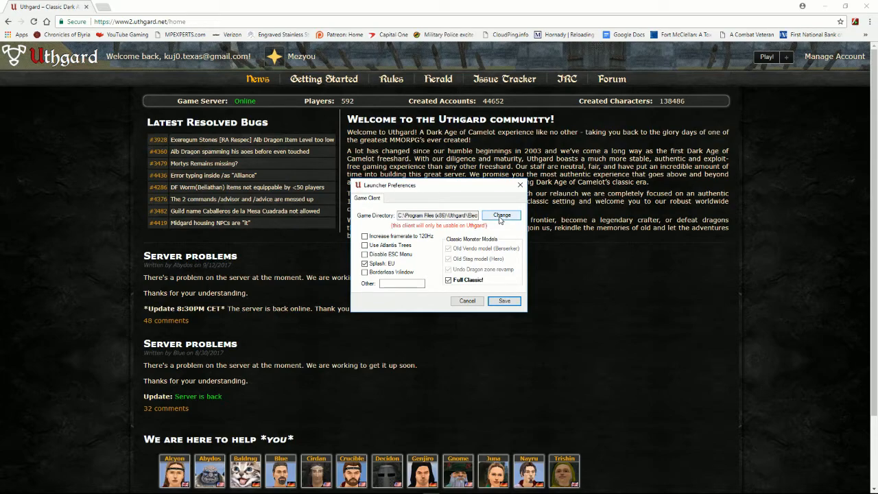
pyautogui.click(501, 215)
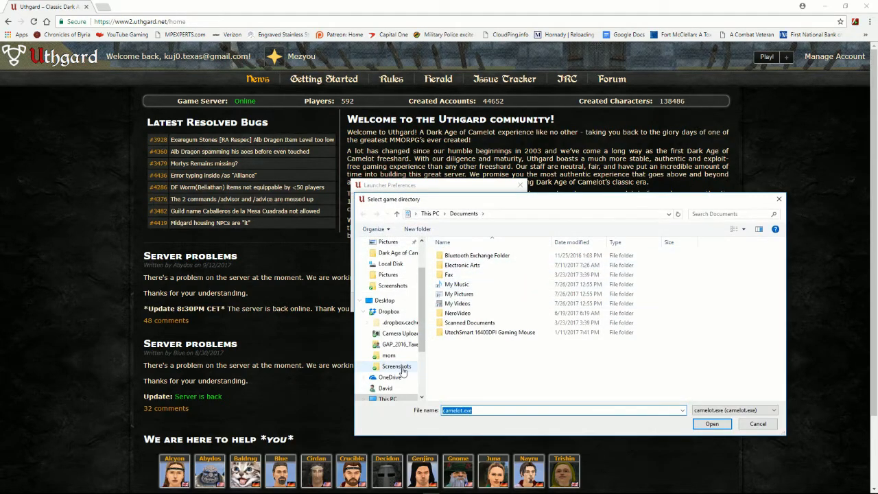
# Set the game directory to camelot.exe in C:\Uthgard\Electronic Arts\Dark Age of Camelot and save.
pyautogui.click(386, 388)
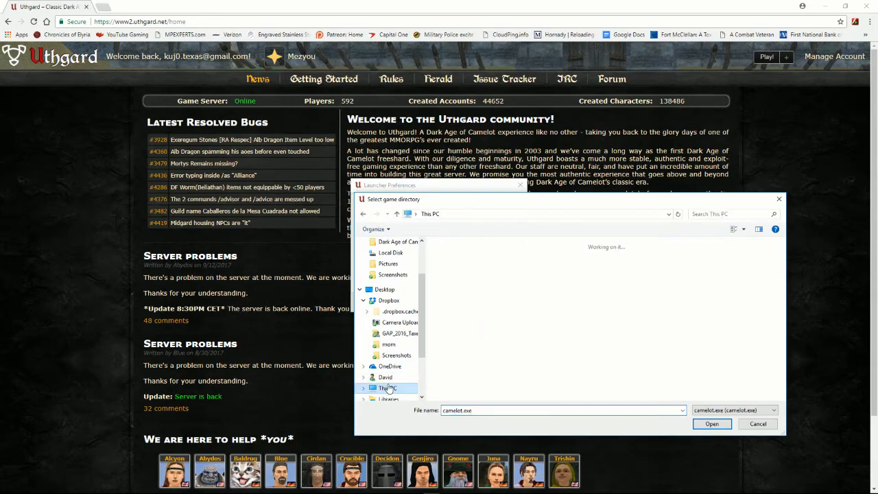
pyautogui.click(387, 387)
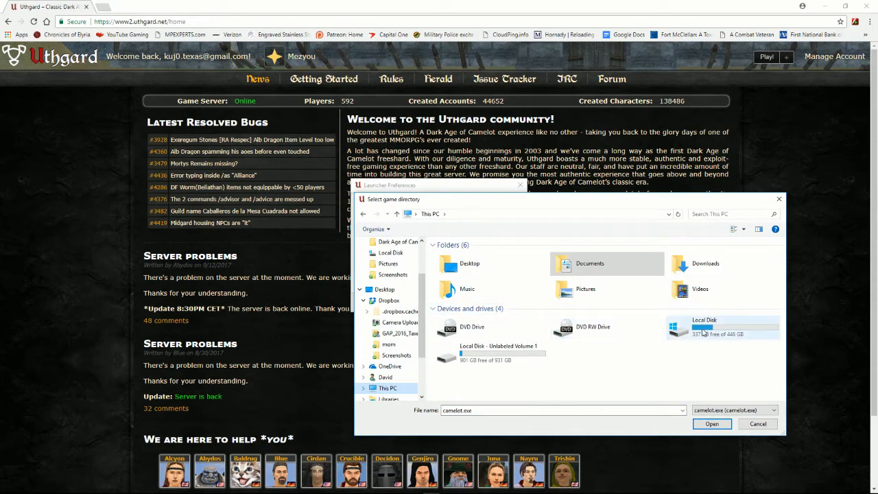
pyautogui.doubleClick(704, 327)
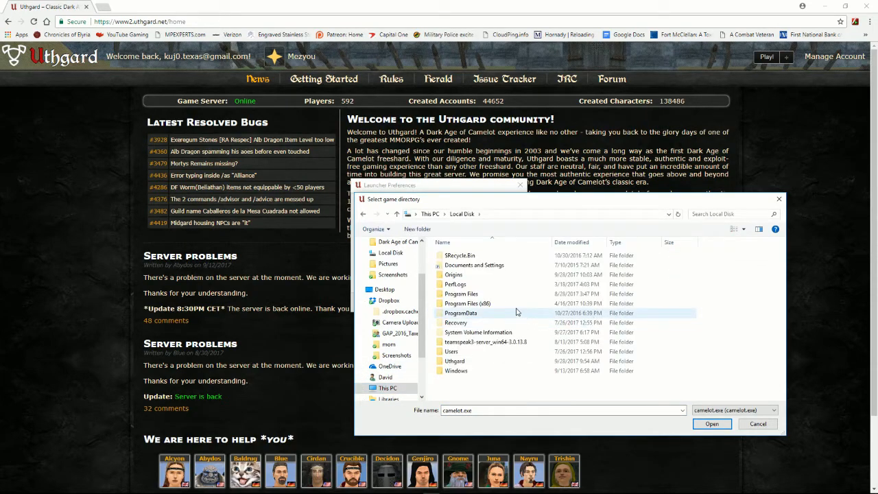
pyautogui.doubleClick(457, 361)
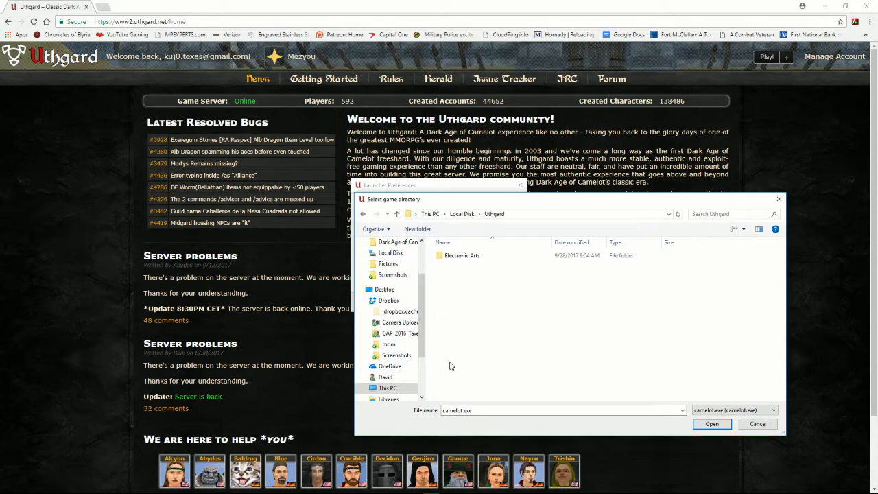
pyautogui.doubleClick(462, 255)
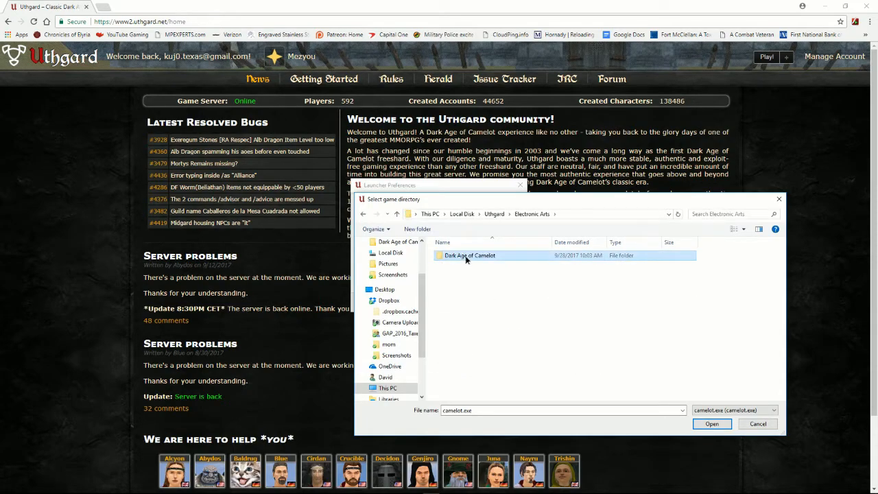
pyautogui.doubleClick(469, 256)
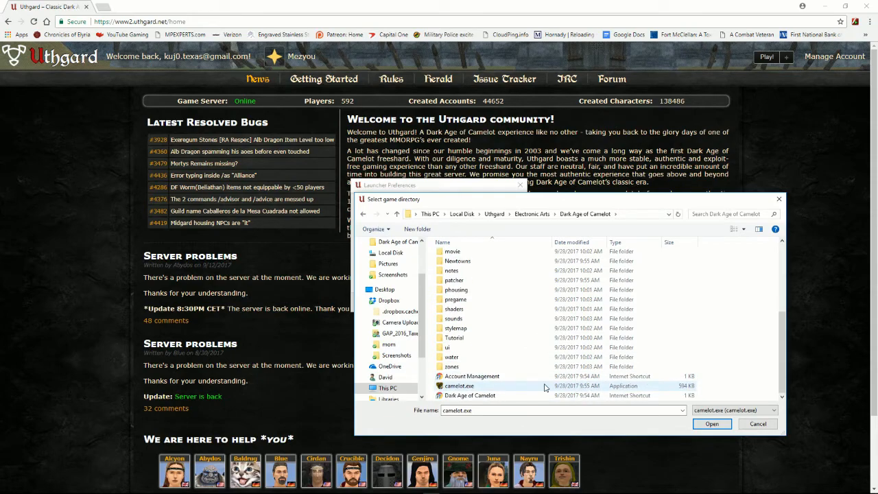
pyautogui.click(460, 386)
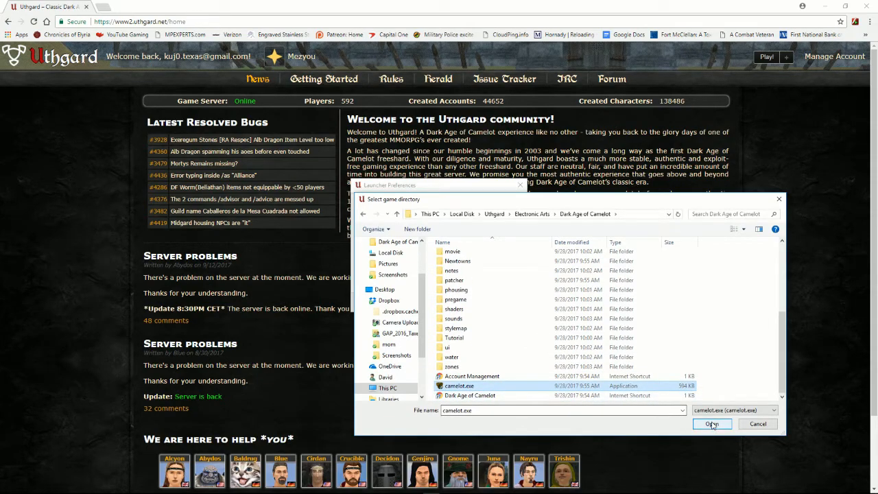
pyautogui.click(712, 423)
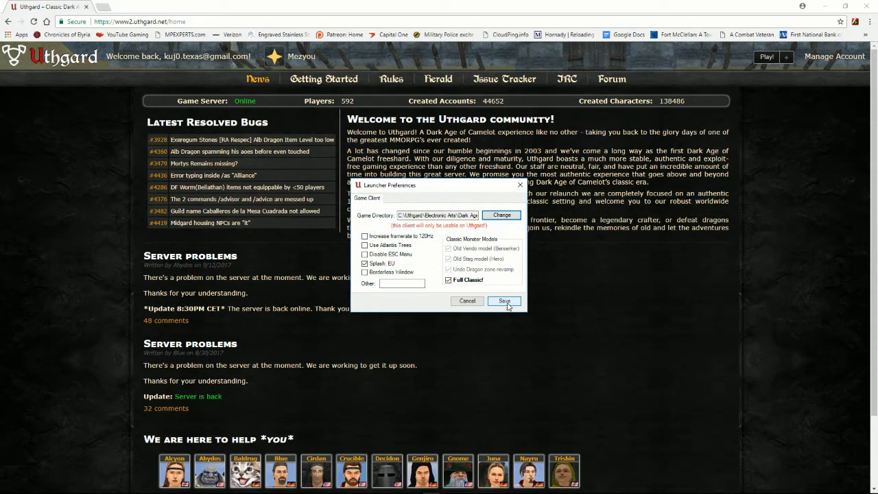
pyautogui.click(503, 300)
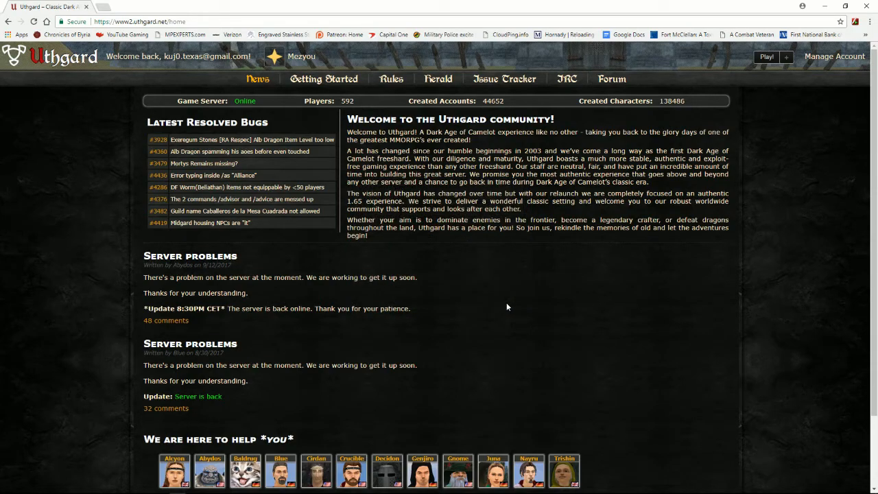
pyautogui.moveTo(768, 57)
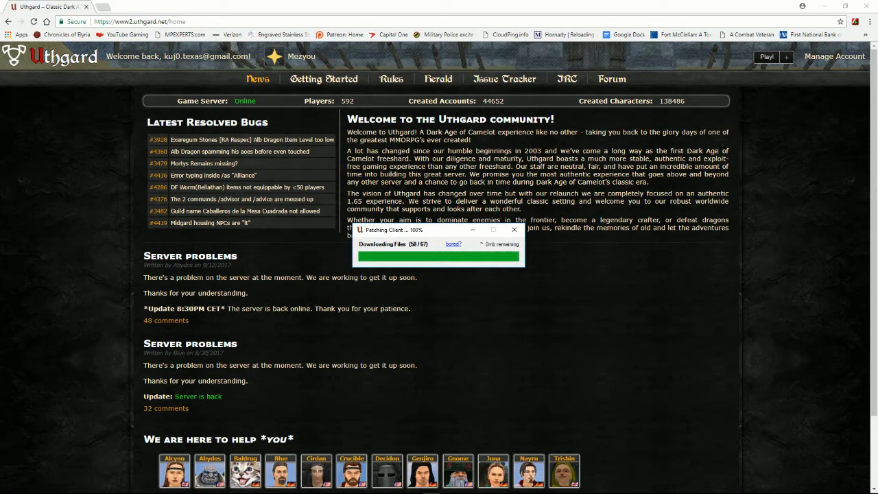
# After patching completes, launch Dark Age of Camelot on the Uthgard server with Play!
pyautogui.click(514, 230)
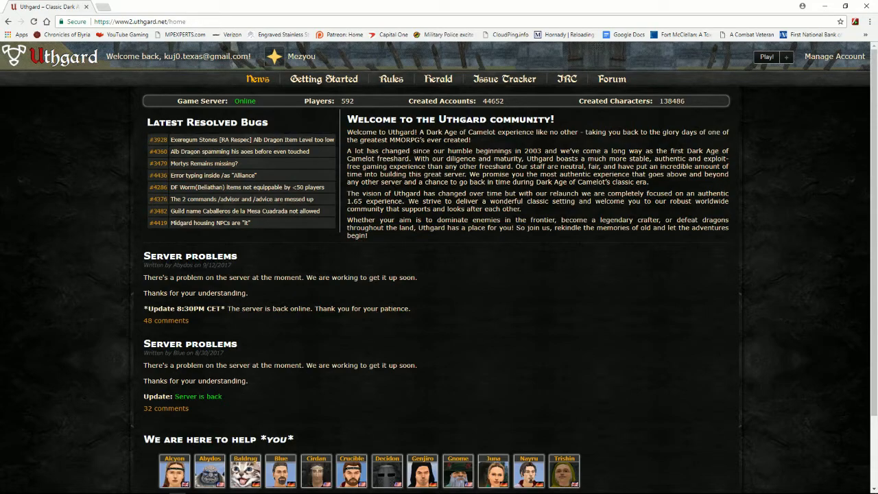
pyautogui.click(768, 57)
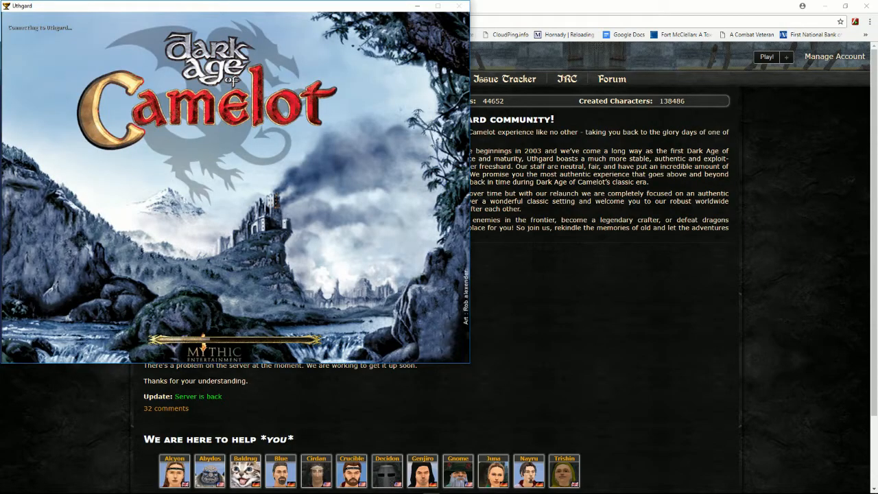
pyautogui.moveTo(226, 289)
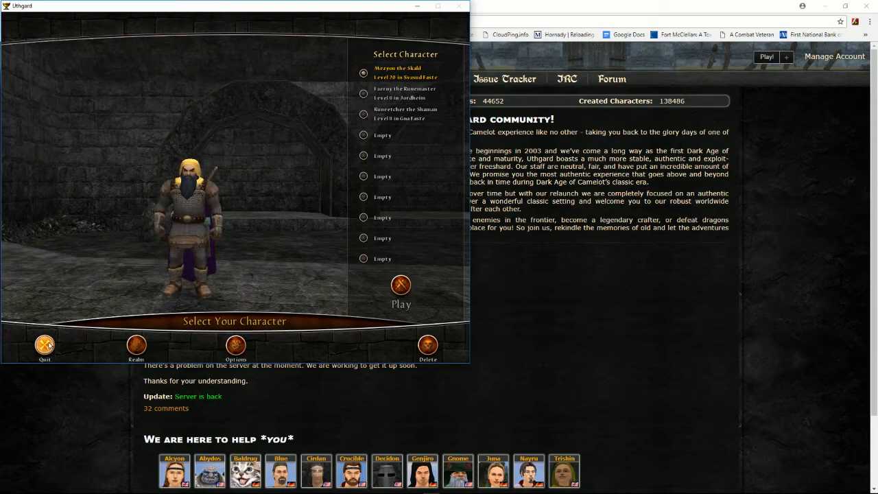
# Quit Dark Age of Camelot from the character selection screen, confirming with Yes.
pyautogui.click(45, 345)
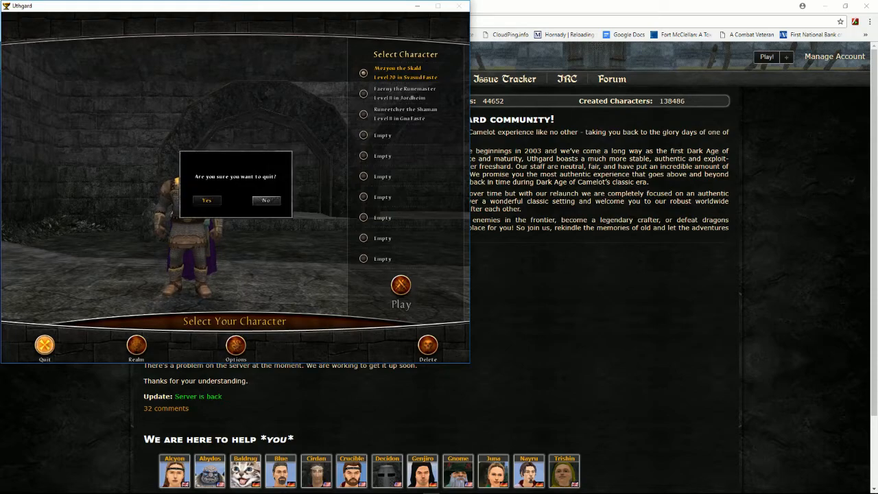
pyautogui.moveTo(159, 284)
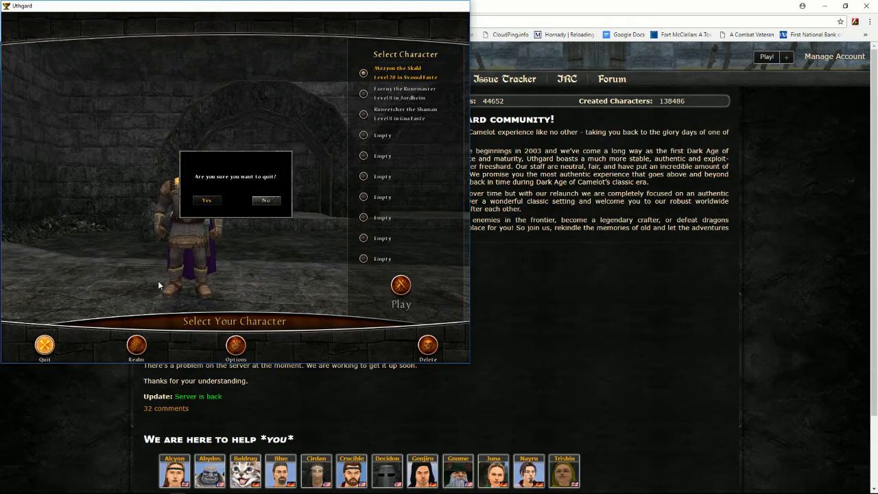
pyautogui.click(203, 199)
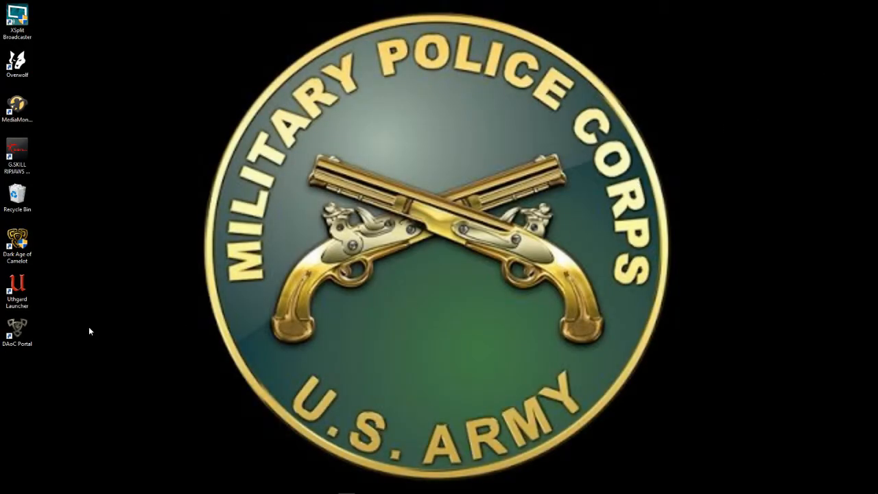
# Start DAoC Portal from its desktop shortcut, relaunching it once until the shard list loads.
pyautogui.click(17, 328)
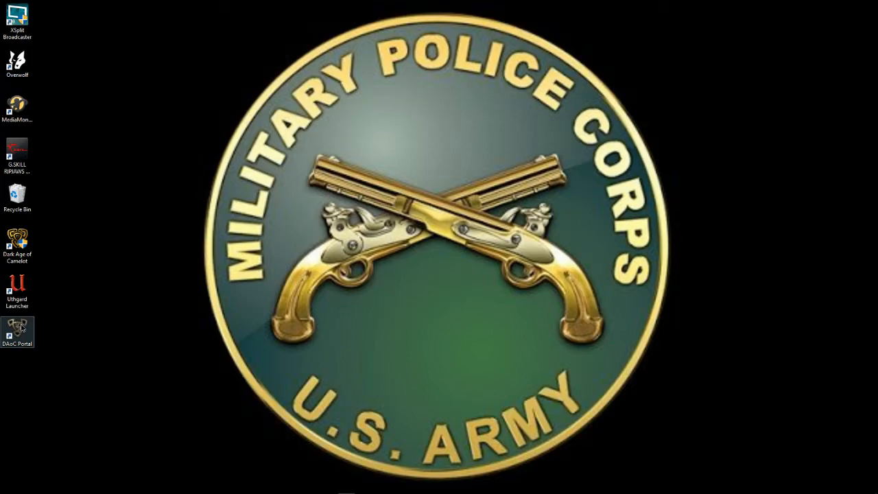
pyautogui.doubleClick(16, 326)
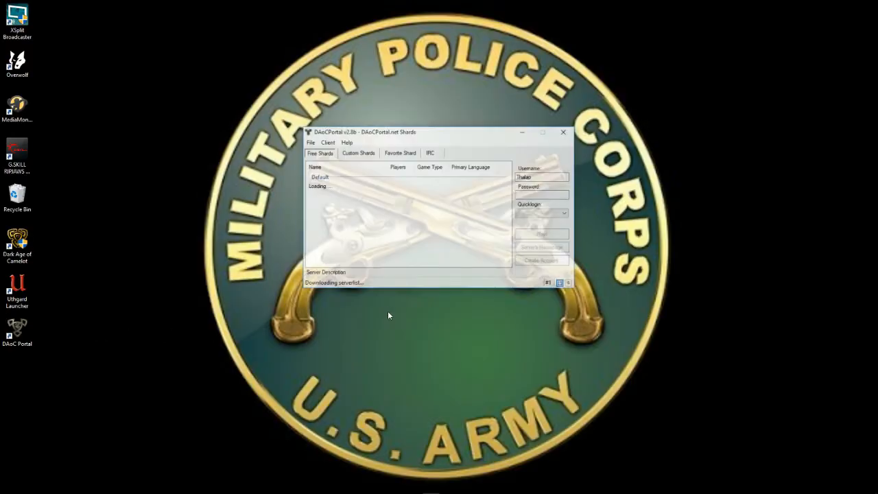
pyautogui.click(562, 132)
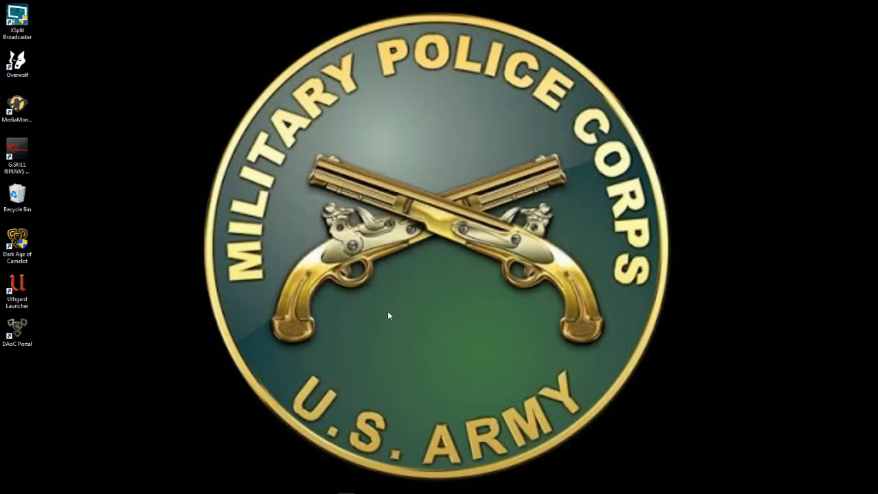
pyautogui.doubleClick(17, 324)
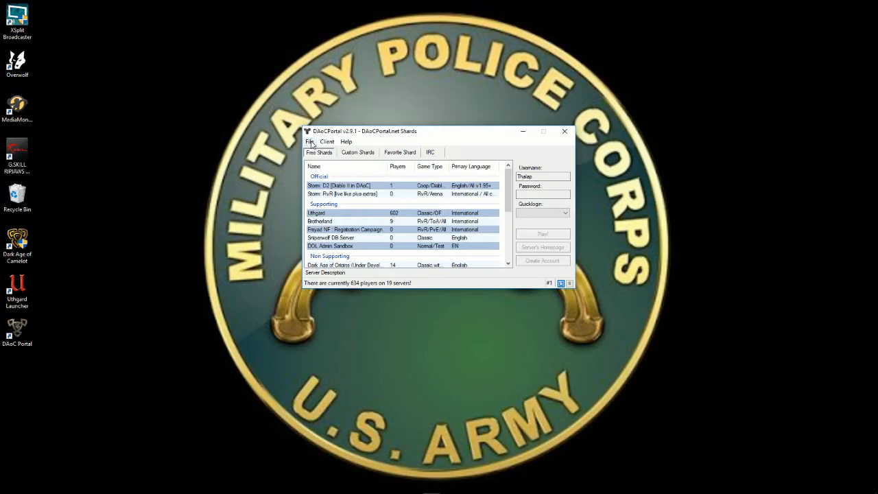
# In File > Settings, set the client installation to C:\Origins\Electronic Arts\Dark Age of Camelot.
pyautogui.click(309, 141)
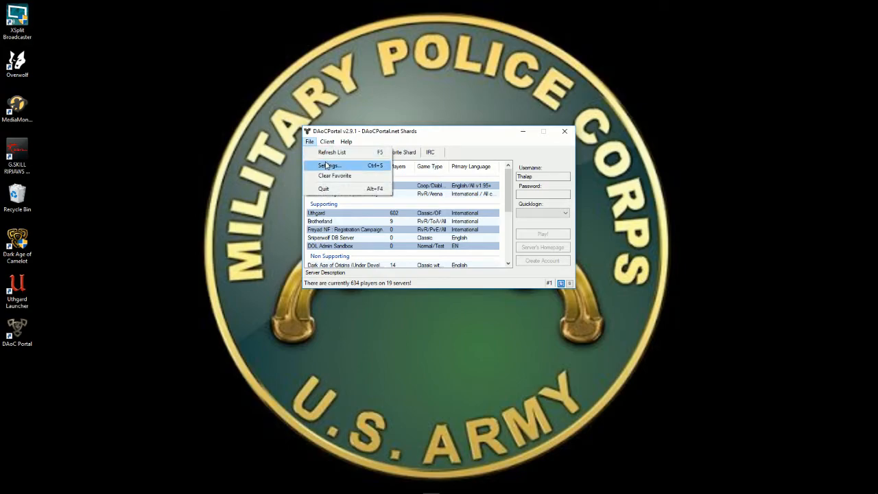
pyautogui.click(329, 165)
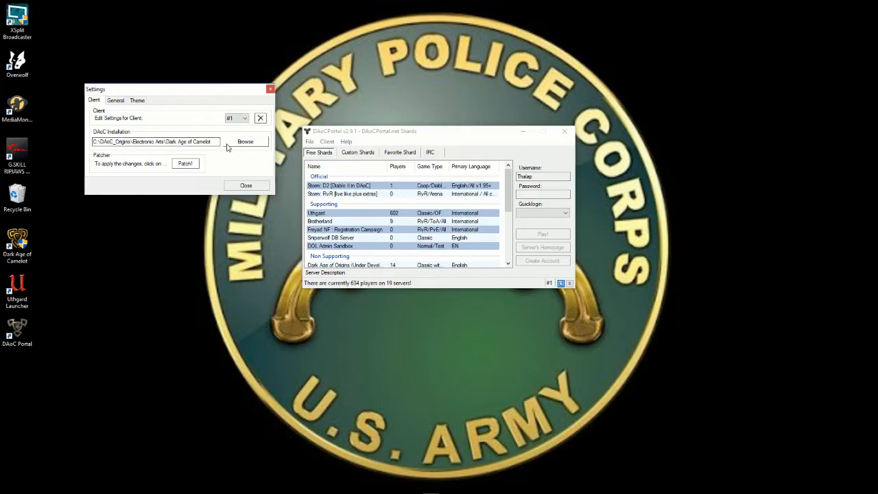
pyautogui.click(245, 141)
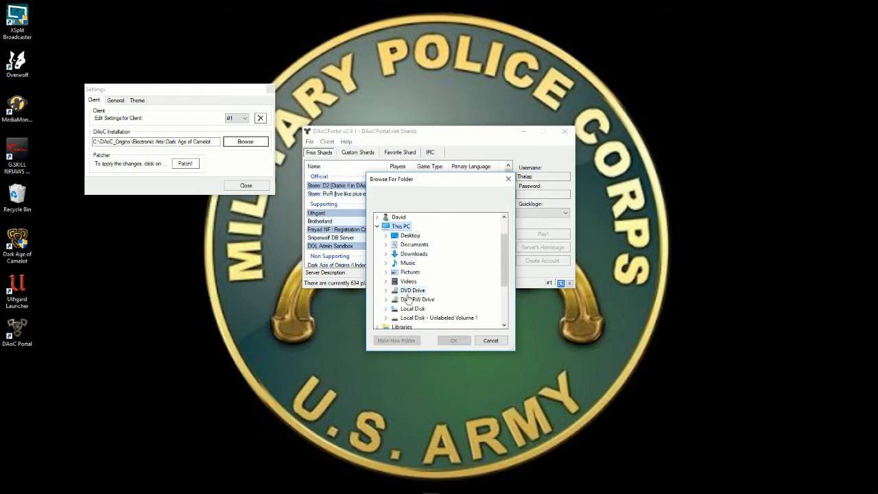
pyautogui.doubleClick(413, 308)
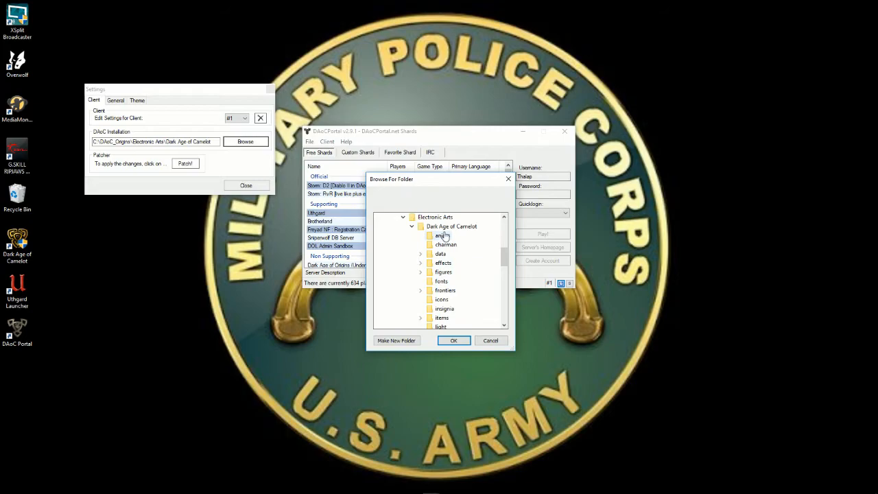
pyautogui.scroll(-3)
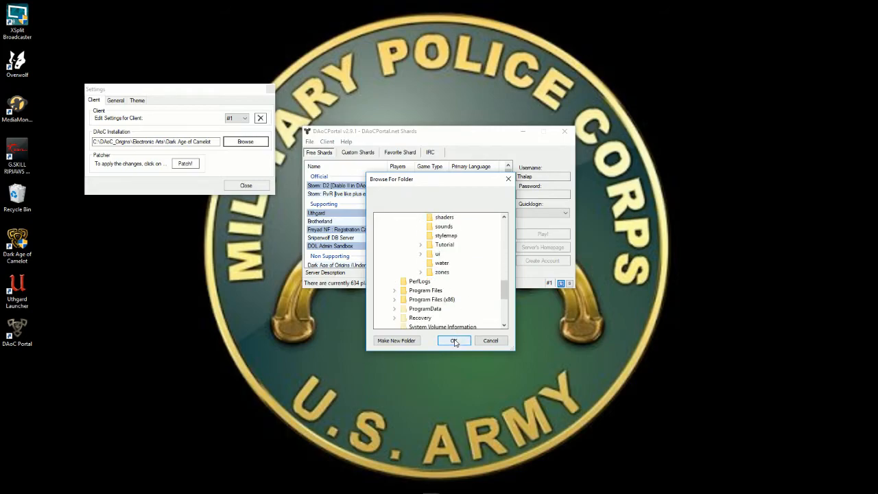
pyautogui.click(454, 340)
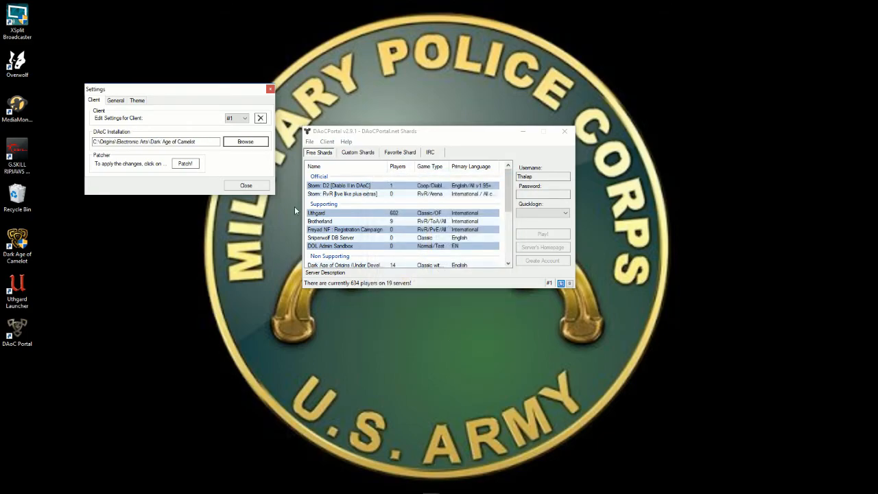
pyautogui.click(246, 186)
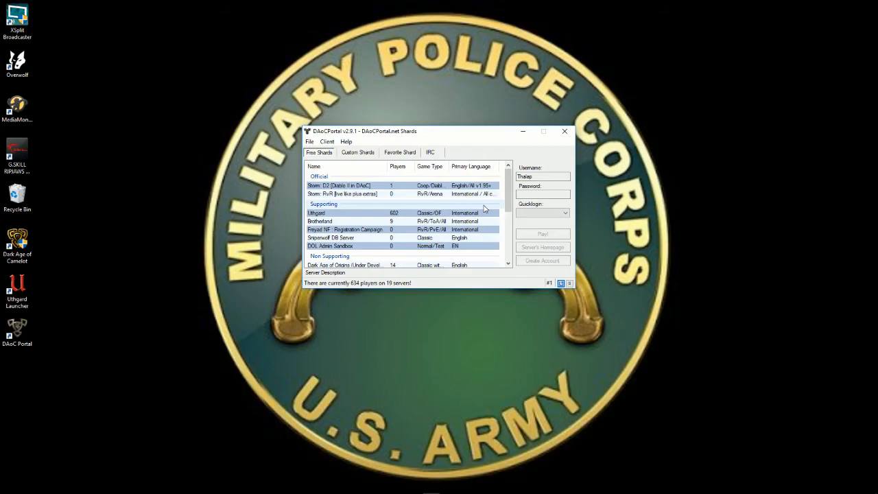
# Enter the account password and select the Dark Age of Origins server in the list.
pyautogui.click(543, 194)
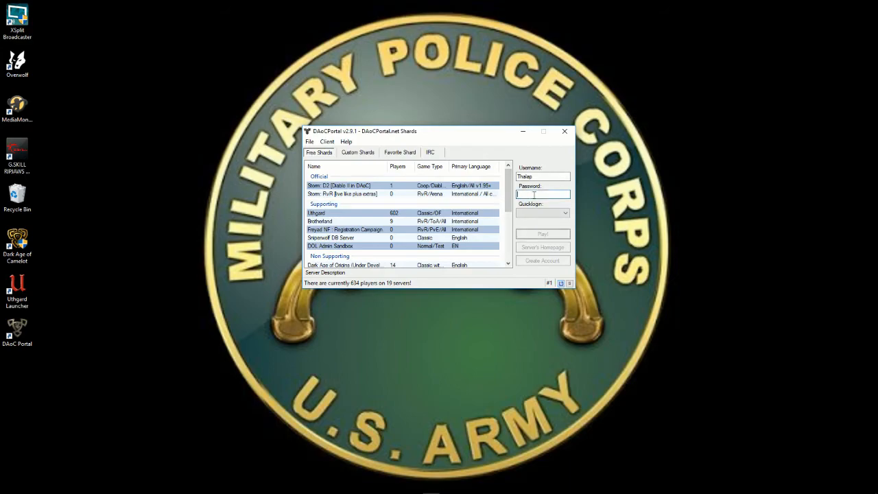
pyautogui.write('***')
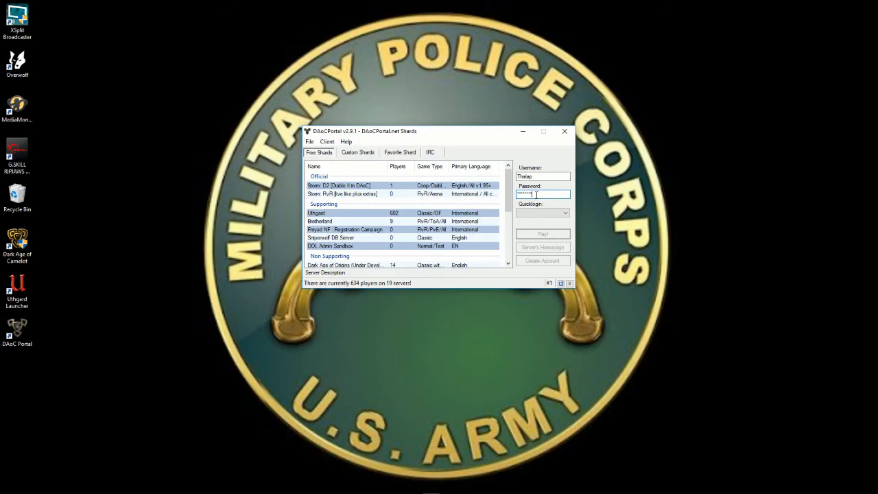
pyautogui.write('••••')
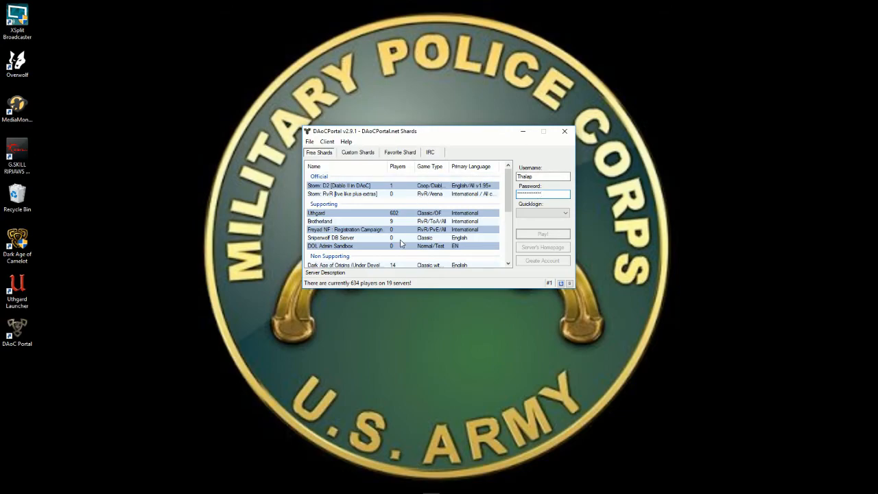
pyautogui.scroll(-3)
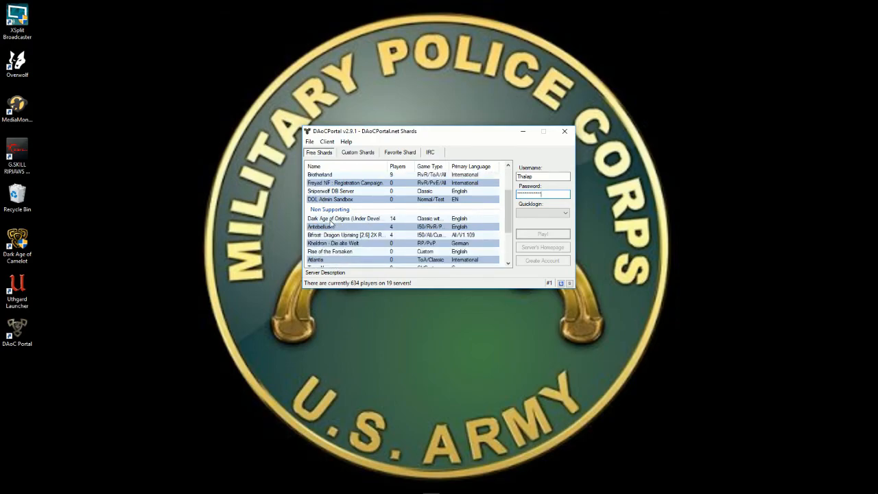
pyautogui.click(371, 218)
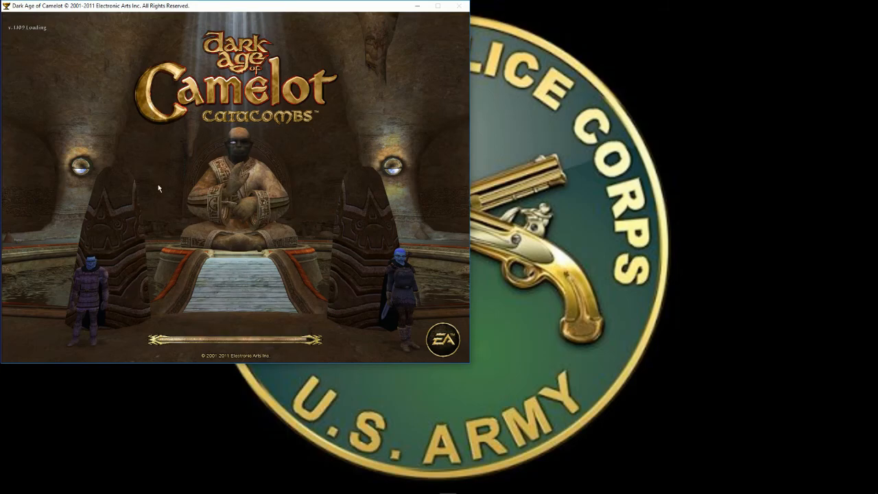
pyautogui.moveTo(240, 246)
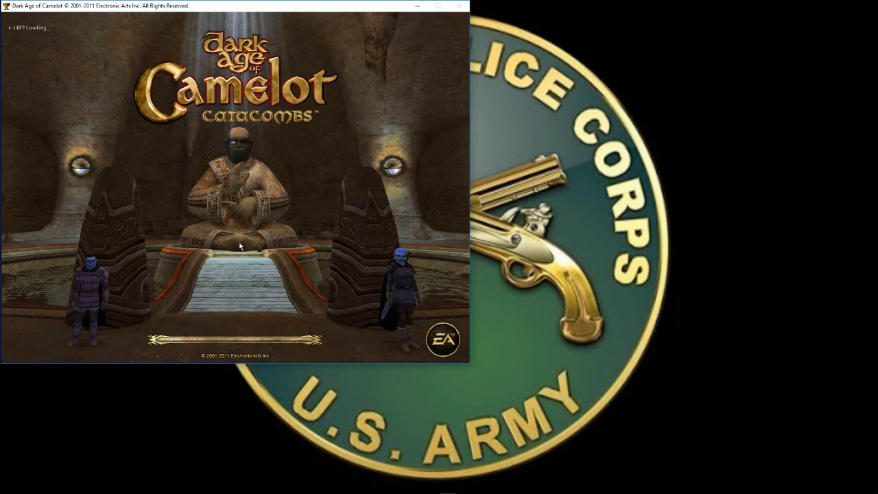